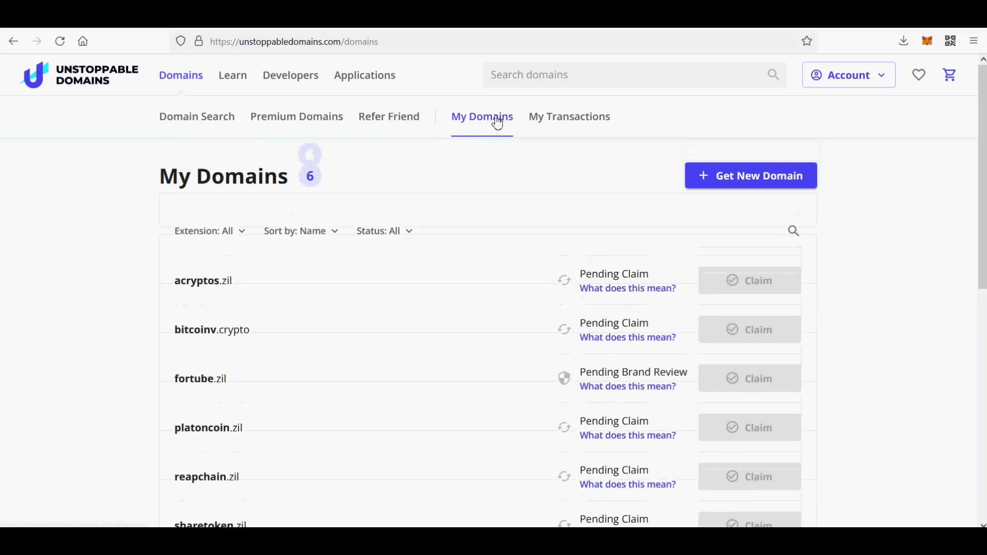
mouse_move(509, 121)
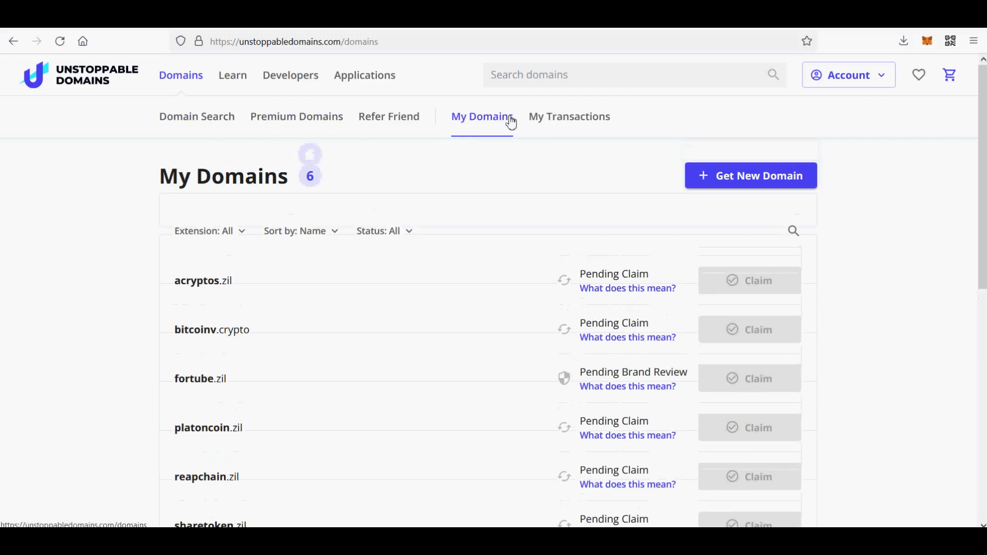
- View the 'What does this mean?' explanation for the Pending Claim status
scroll(down, 3)
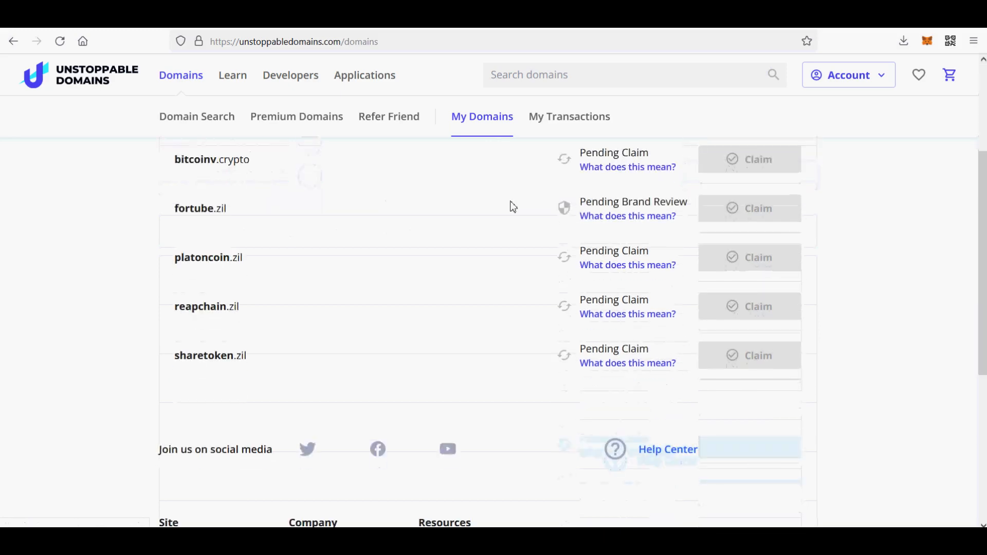
scroll(up, 3)
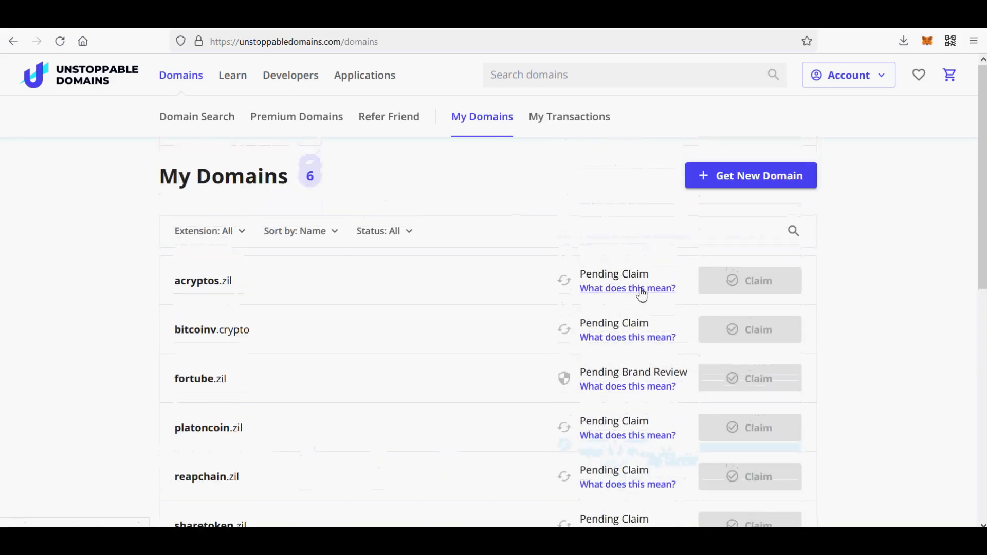
click(627, 288)
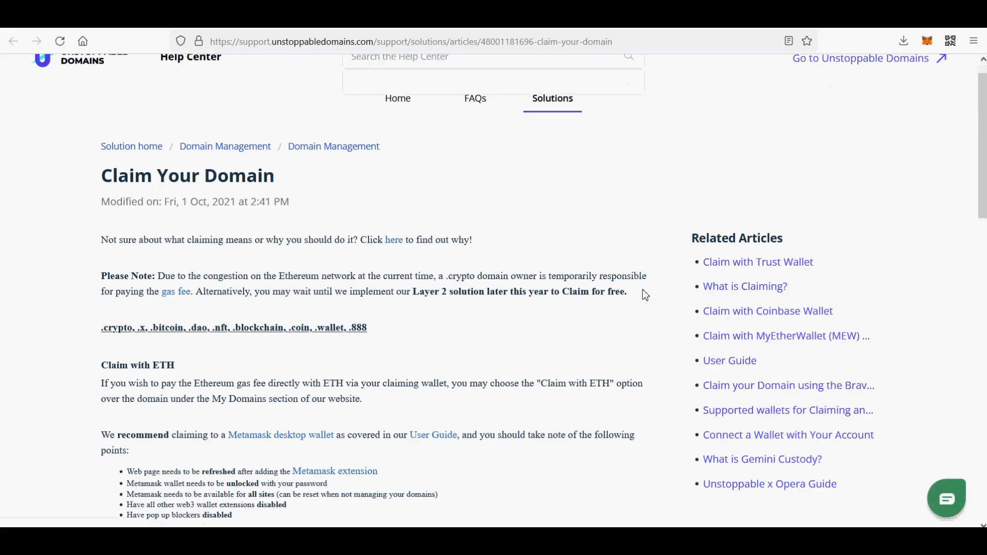
- Highlight the note that only the wallet owner has access to claimed domains
scroll(down, 3)
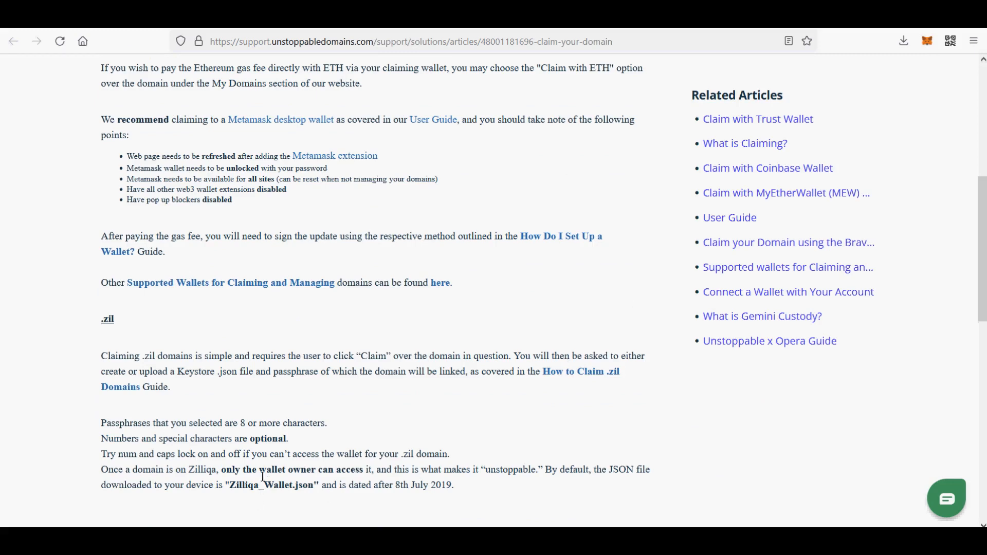
drag(231, 470, 368, 469)
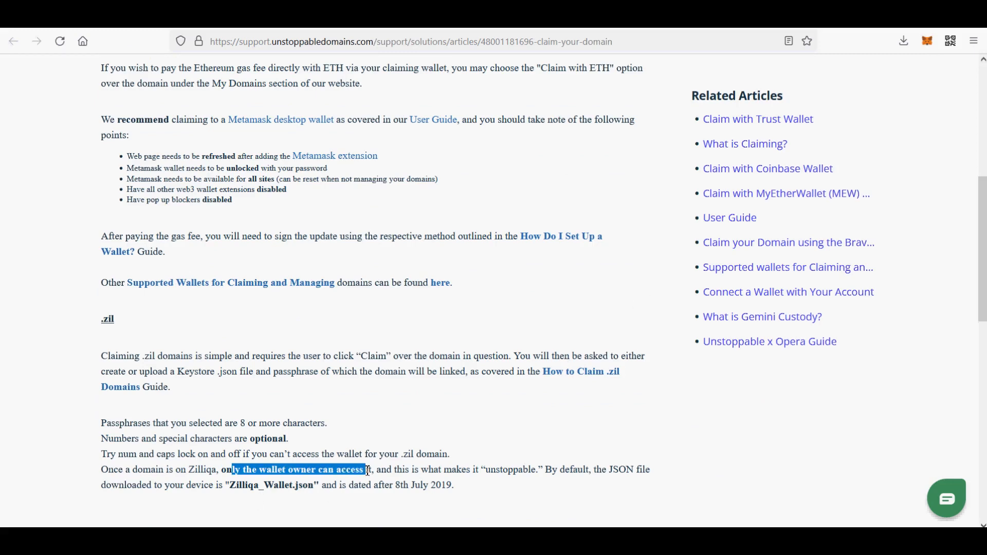
drag(367, 469, 516, 469)
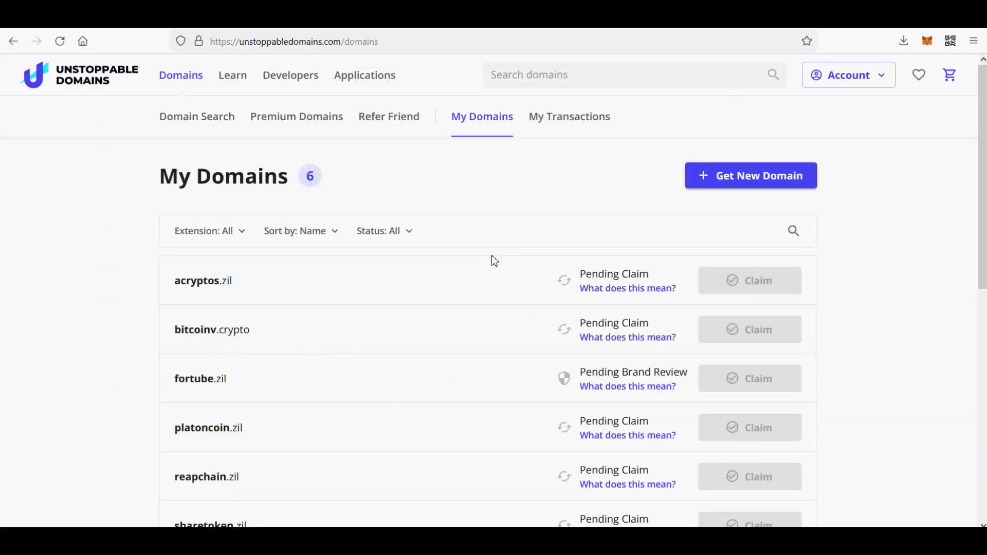
scroll(down, 3)
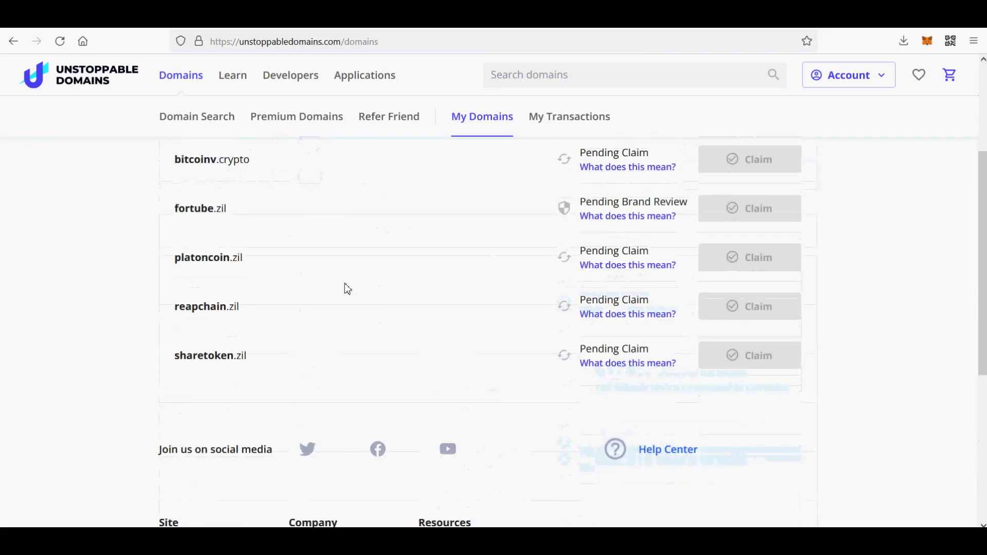
scroll(up, 3)
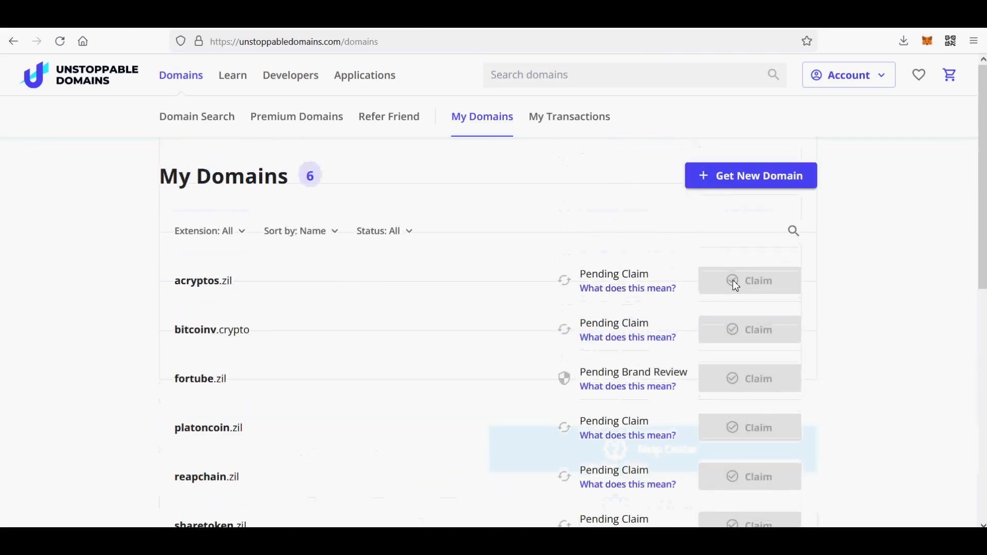
click(300, 230)
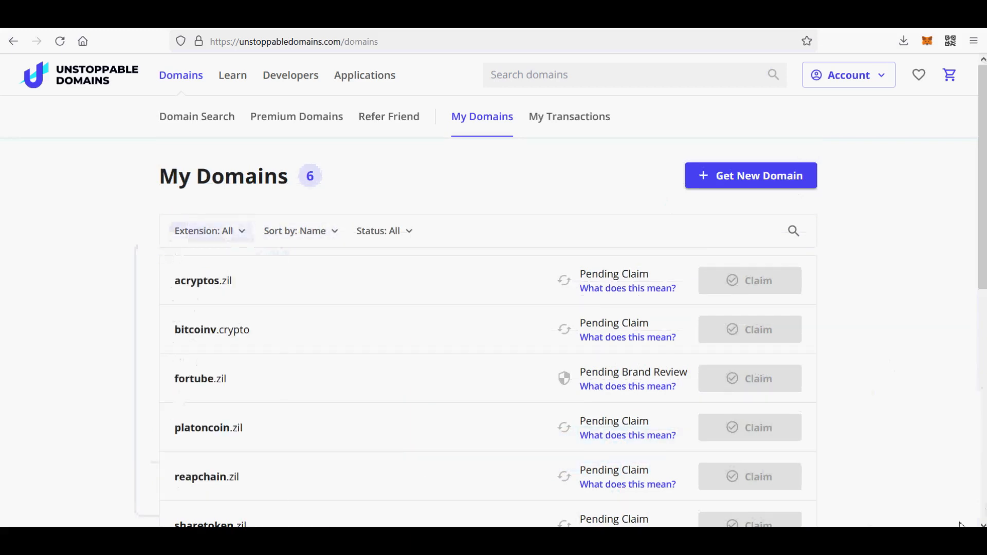
- Start claiming acryptos.zil and save the new wallet's Zilliqa_Wallet.json keystore file
click(748, 280)
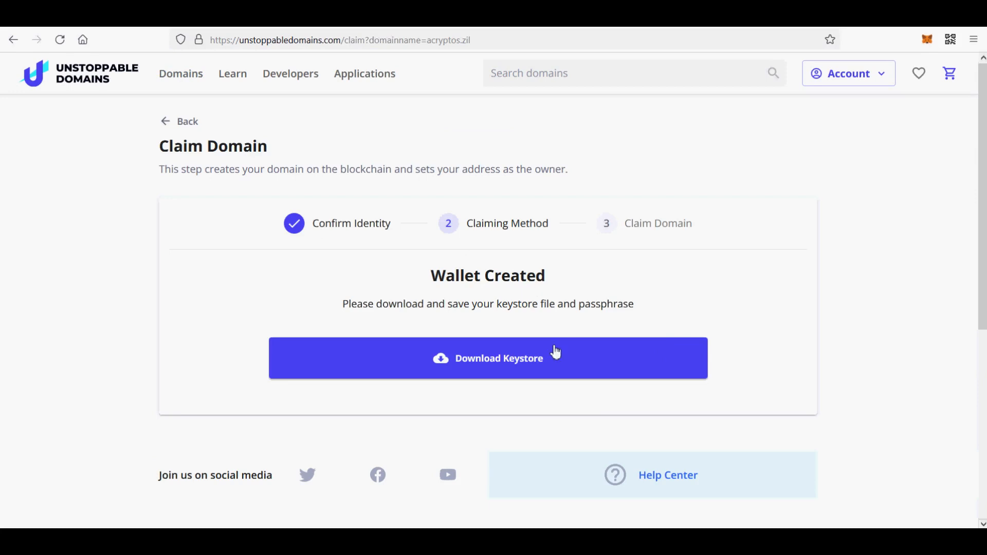
click(487, 358)
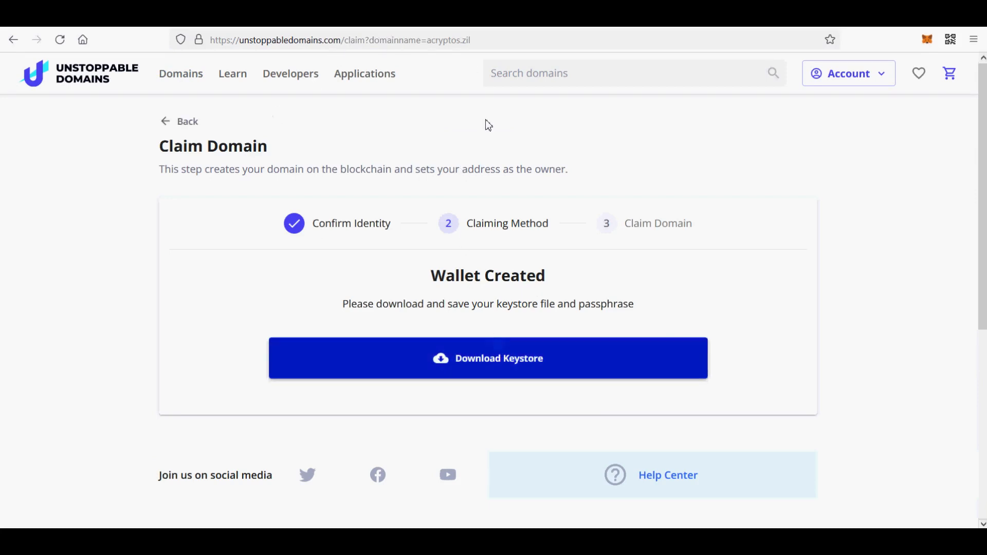
mouse_move(549, 350)
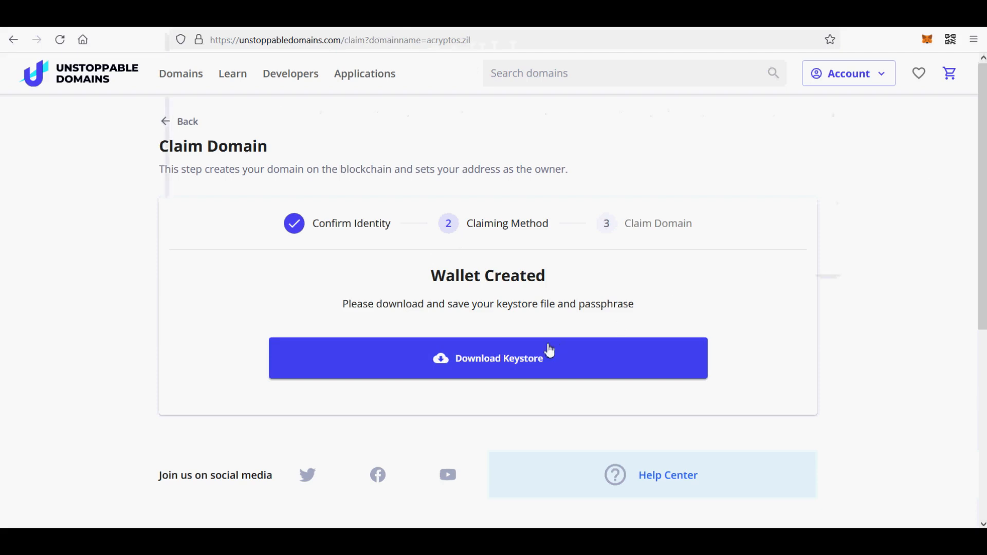
click(488, 358)
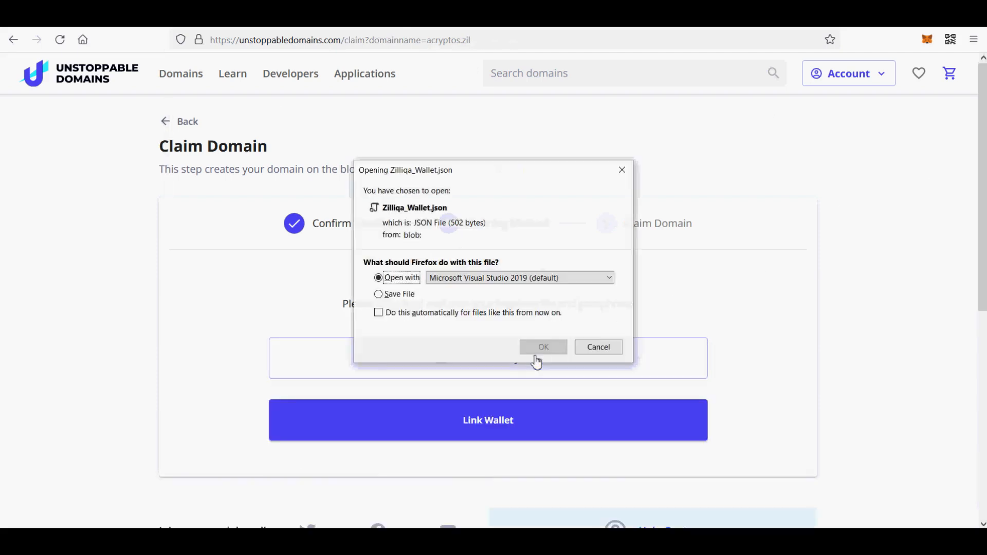
click(379, 294)
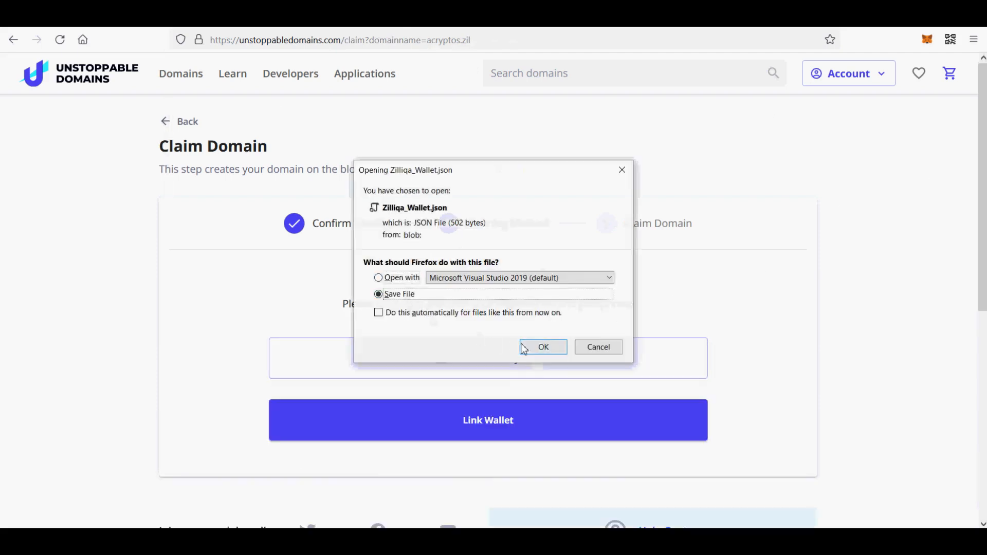
click(543, 347)
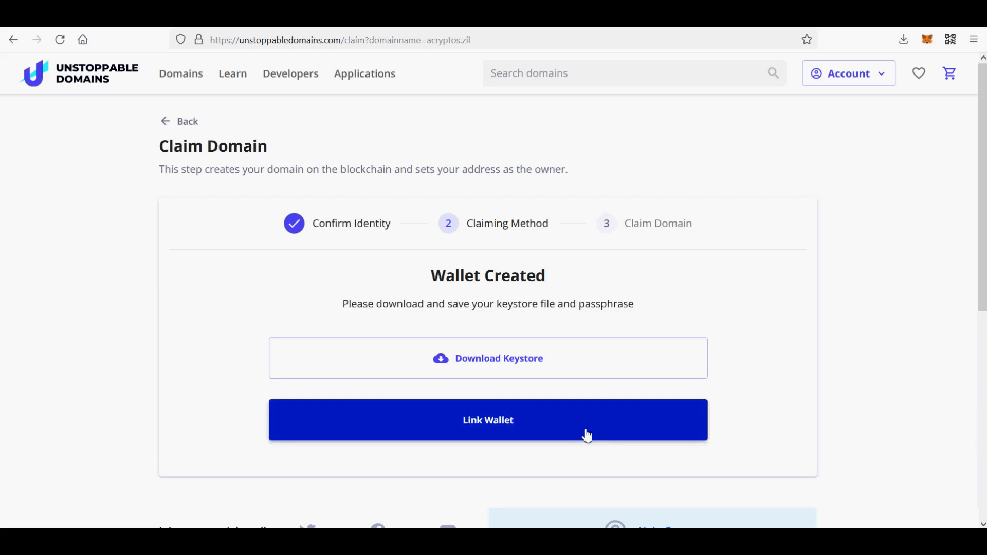
- Link the created wallet to acryptos.zil, then start claiming platoncoin.zil
click(488, 420)
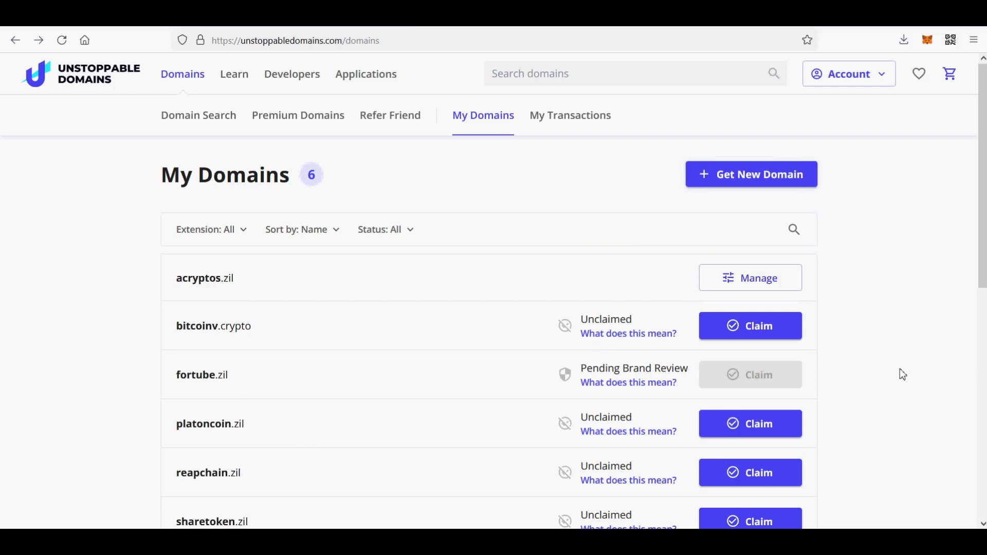
mouse_move(788, 422)
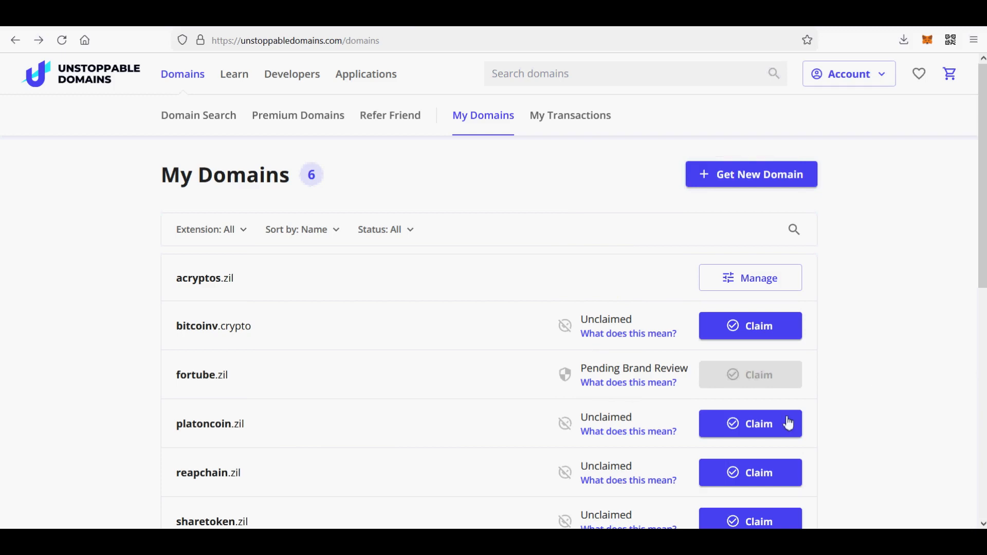
double_click(204, 424)
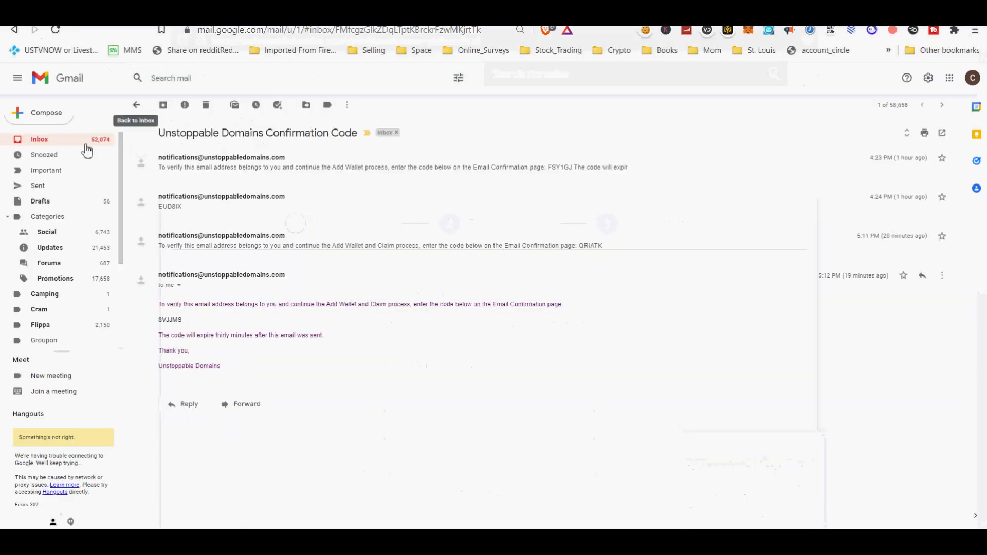
- View the Unstoppable Domains Confirmation Code email from the Gmail inbox
click(136, 105)
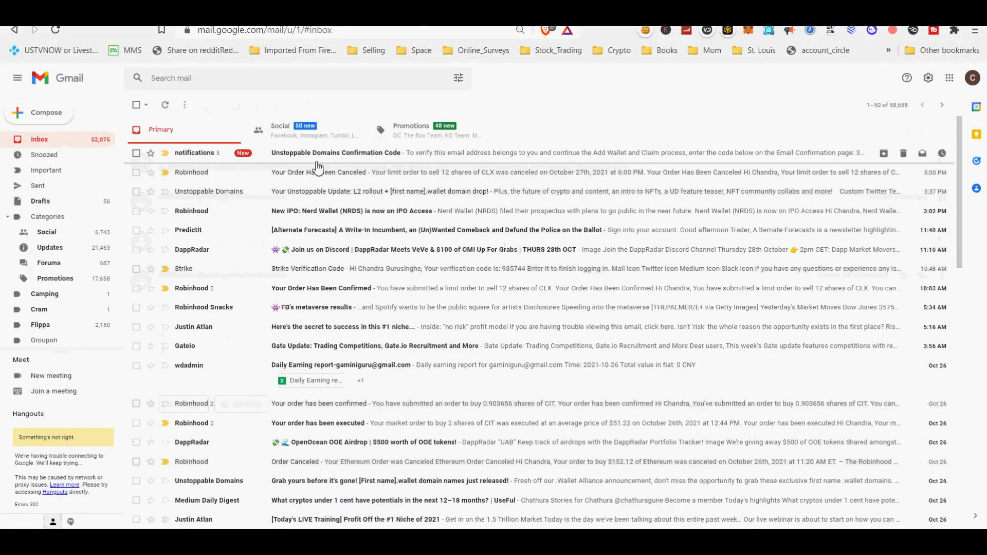
click(335, 152)
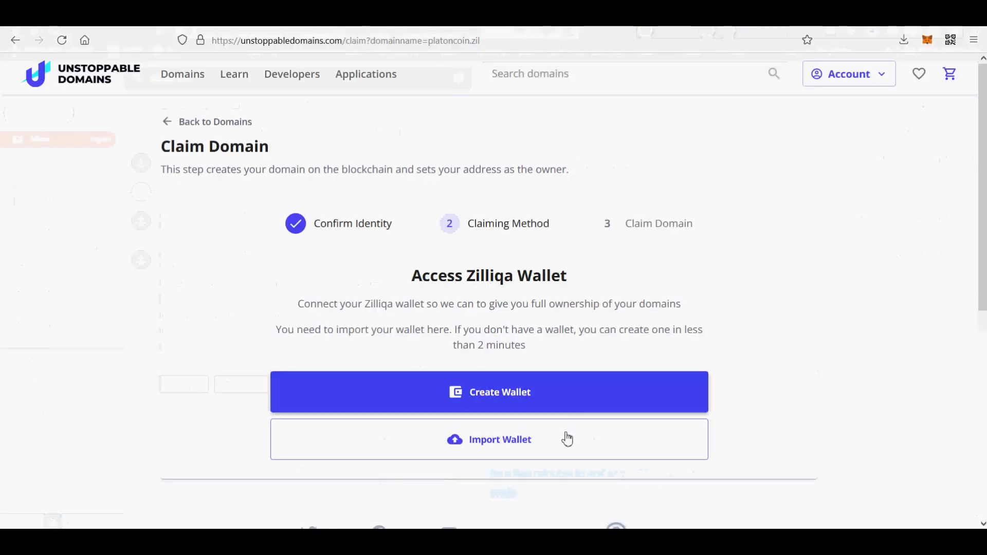
- Import the Zilliqa_Wallet.json keystore with its passphrase to access the wallet for platoncoin.zil
click(499, 439)
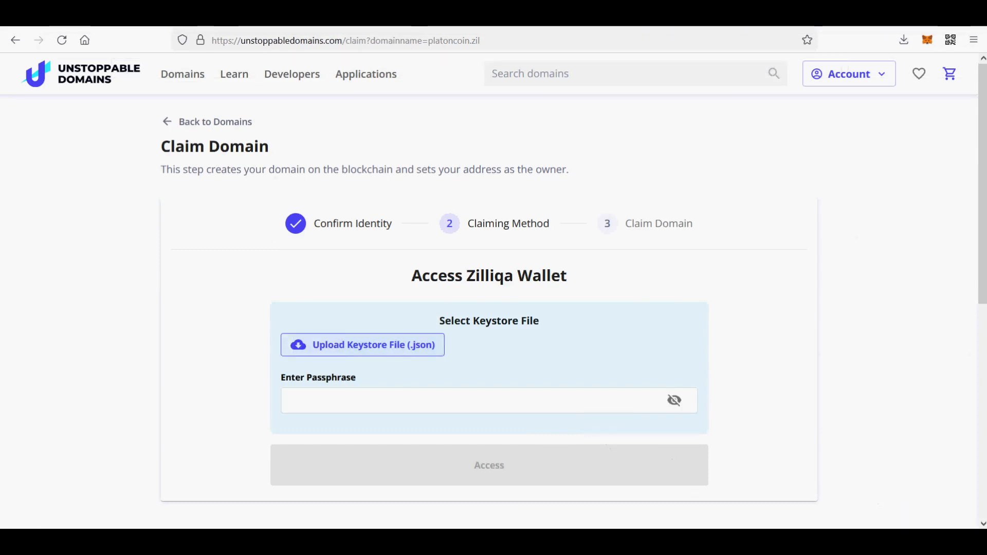
click(362, 344)
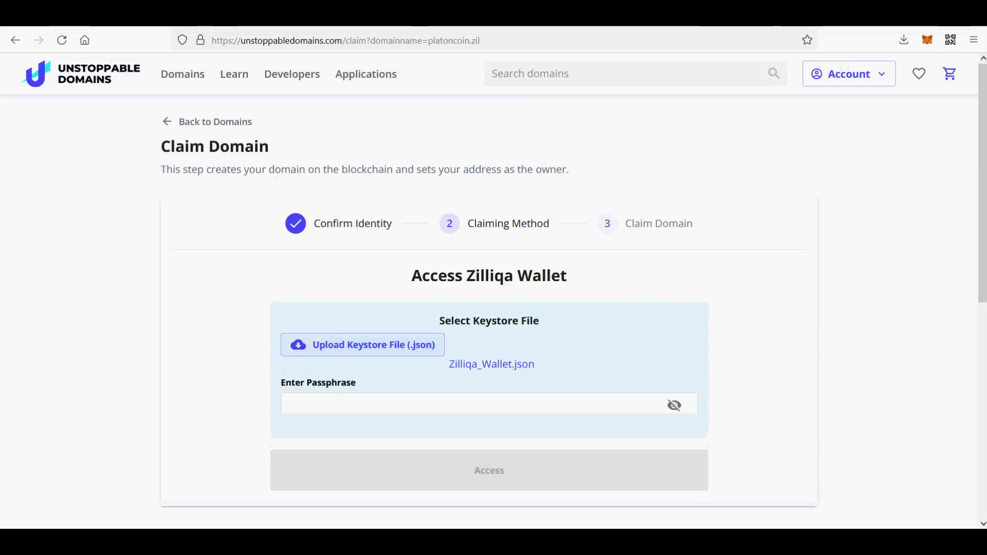
click(488, 405)
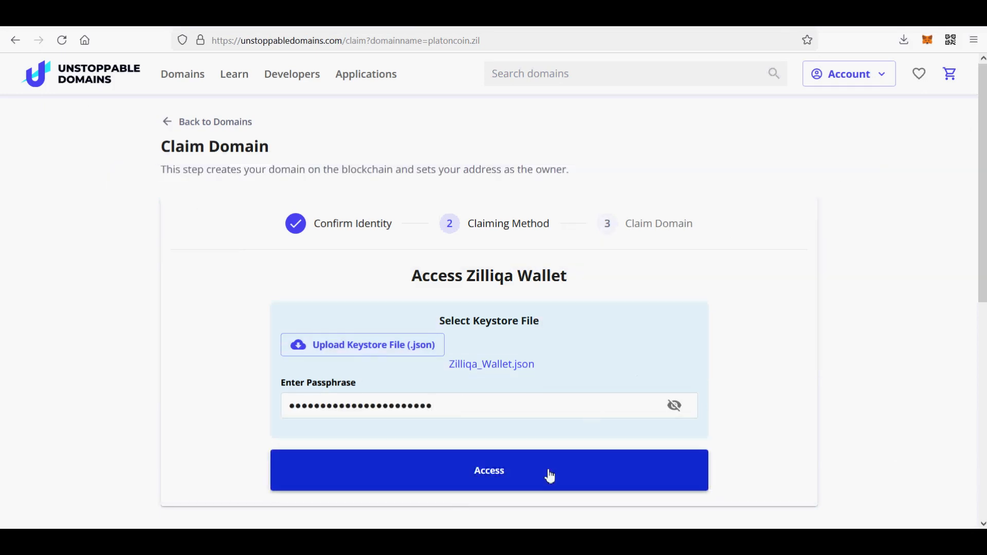
click(488, 470)
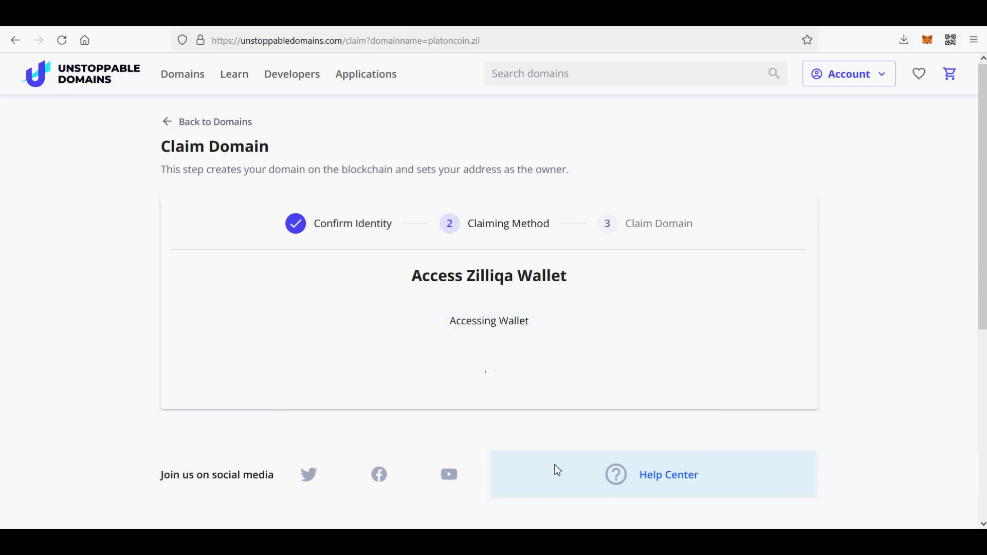
mouse_move(558, 467)
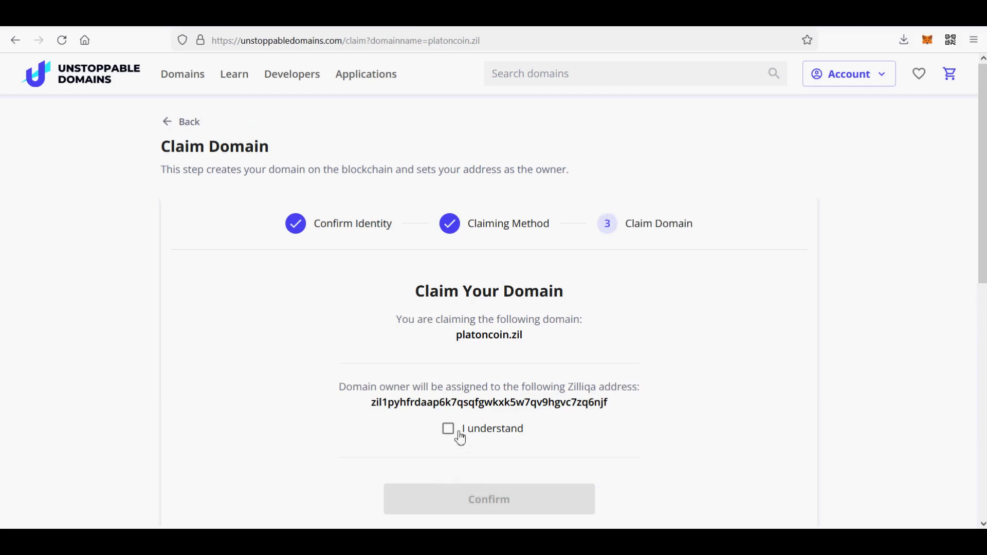
- Accept the owner address assignment, confirm the platoncoin.zil claim and track its progress
drag(371, 386, 399, 402)
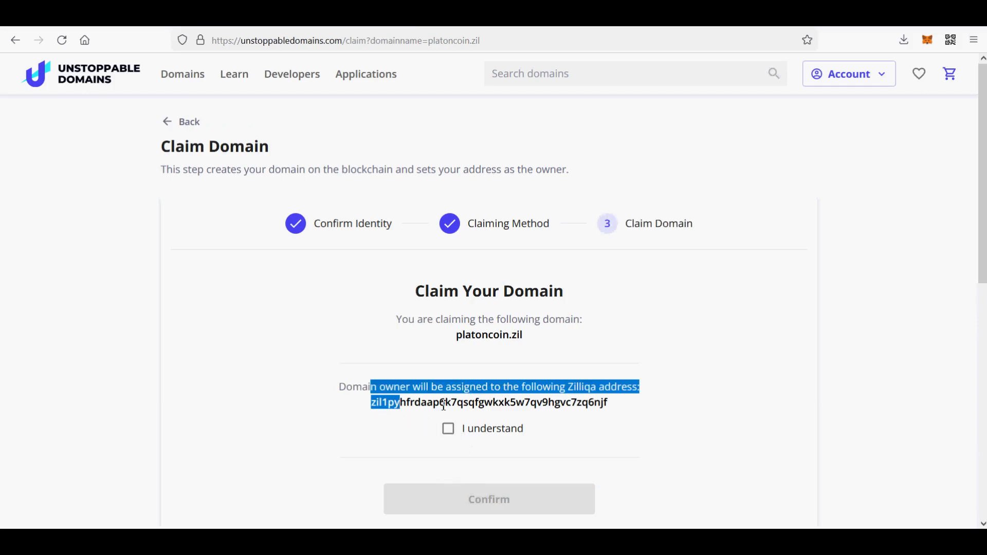
click(617, 409)
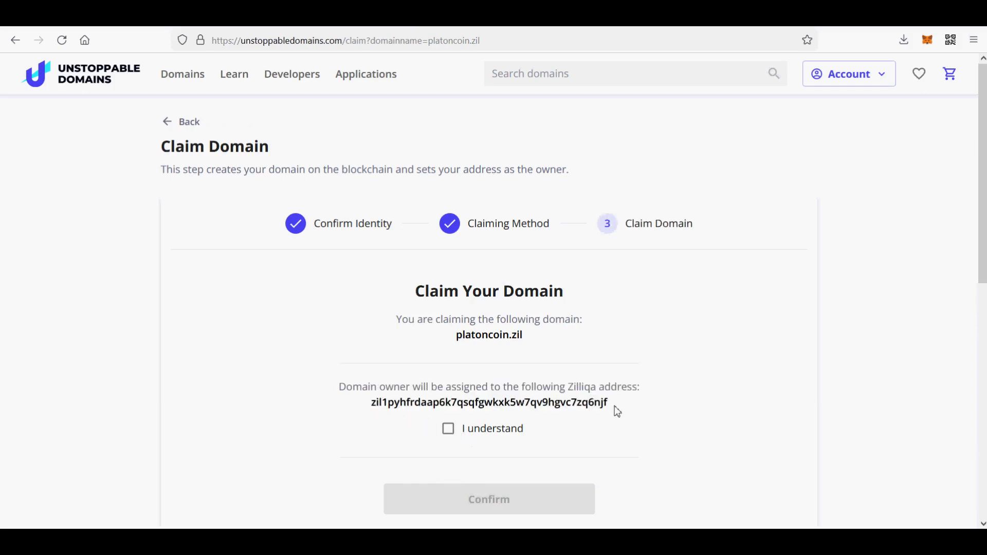
mouse_move(410, 435)
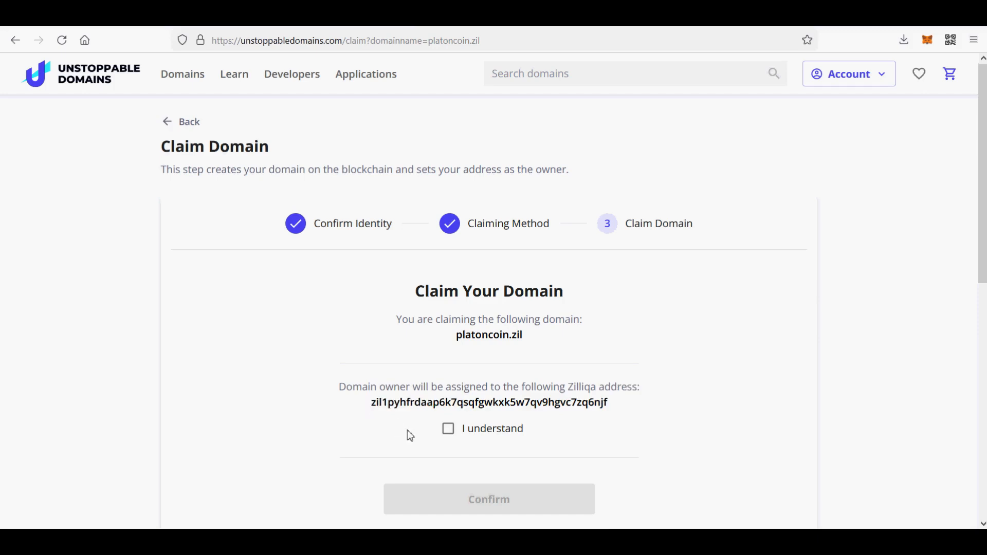
click(447, 428)
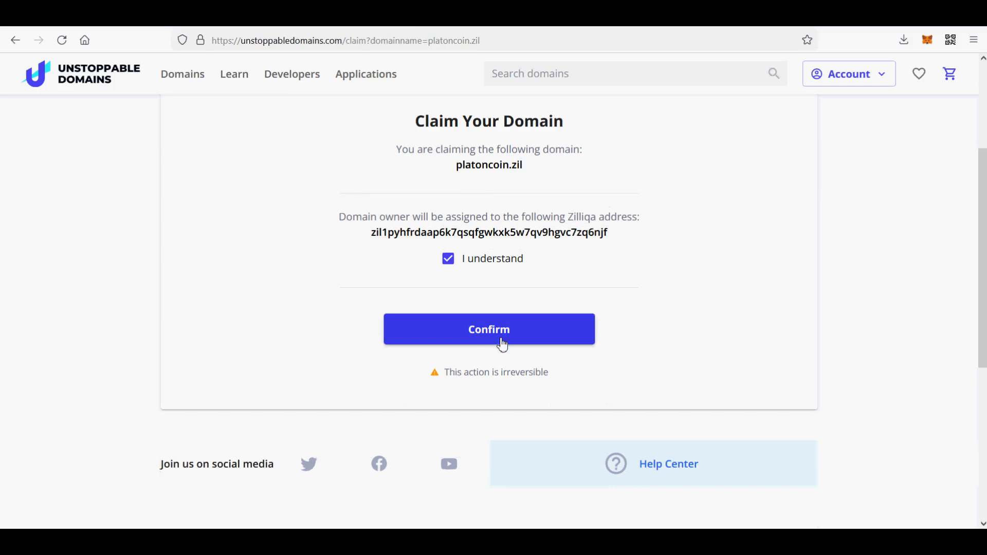
click(488, 330)
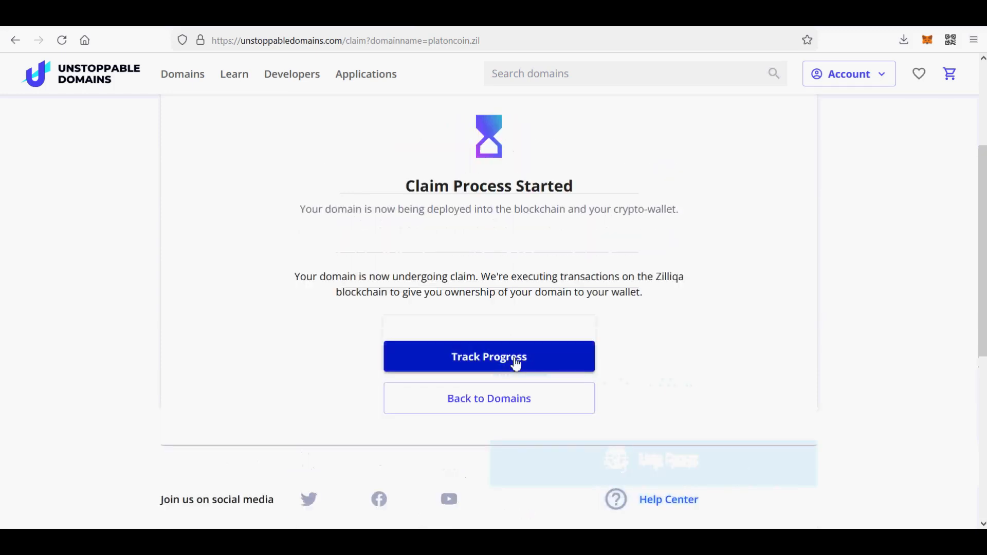
click(488, 357)
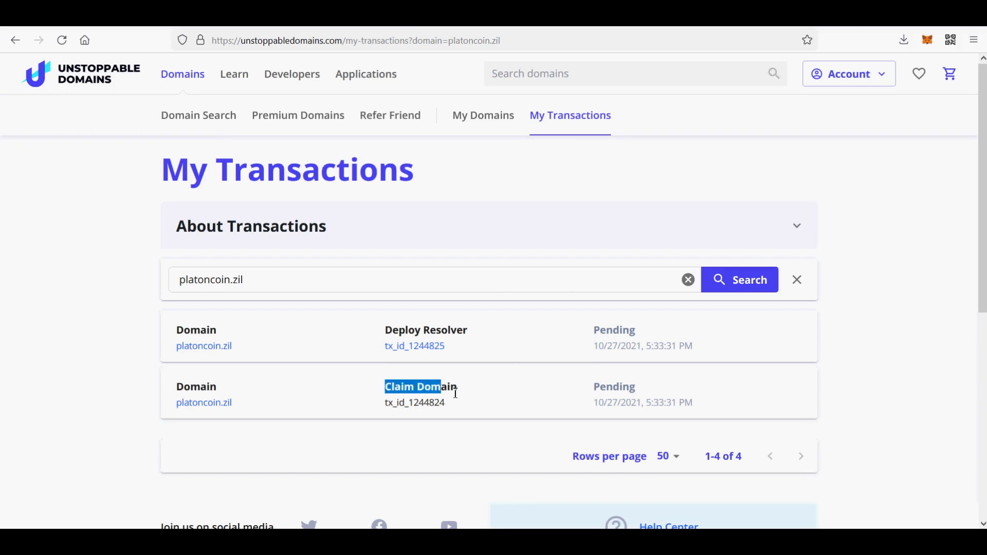
- Review the pending platoncoin.zil transactions, then go to acryptos.zil's management page
scroll(down, 3)
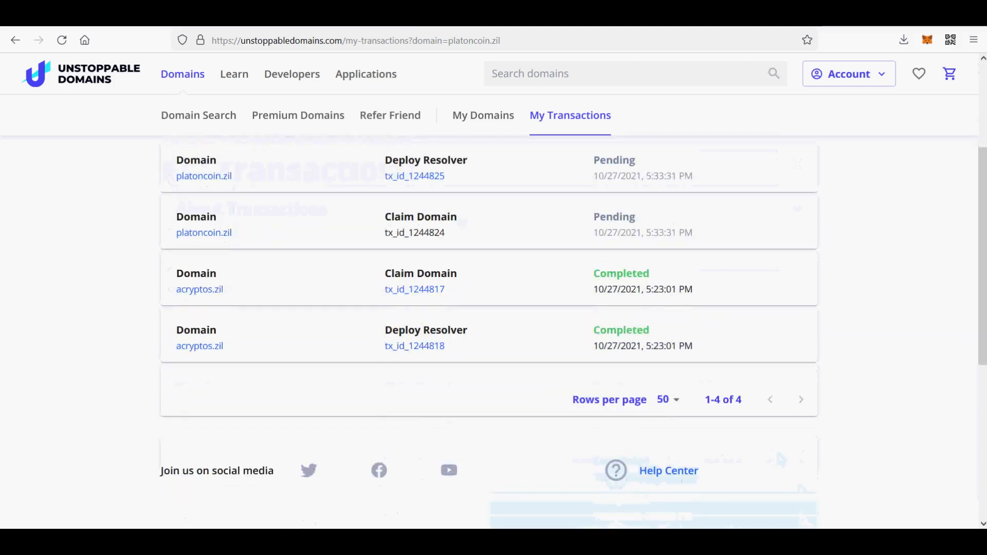
click(199, 289)
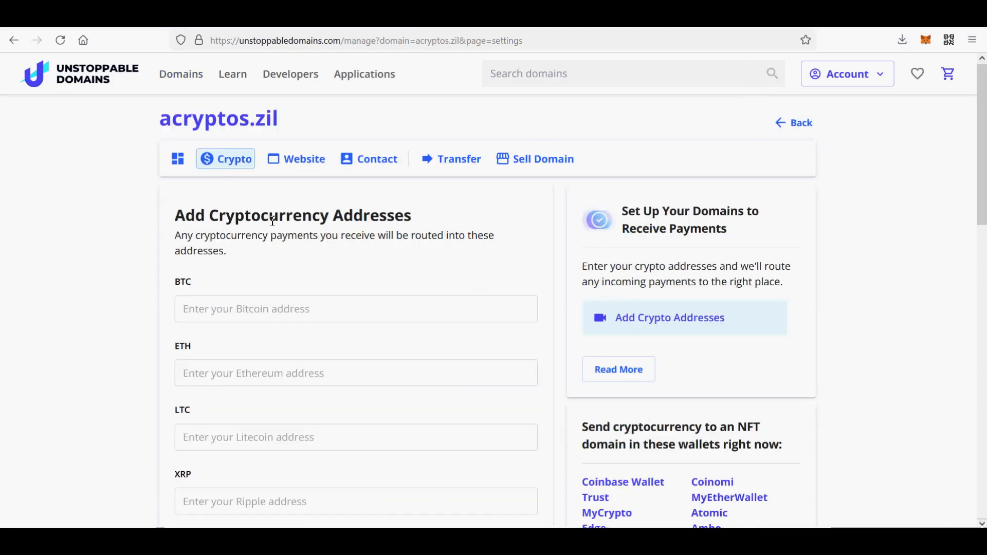
- View acryptos.zil's overview and select its owner address
click(178, 158)
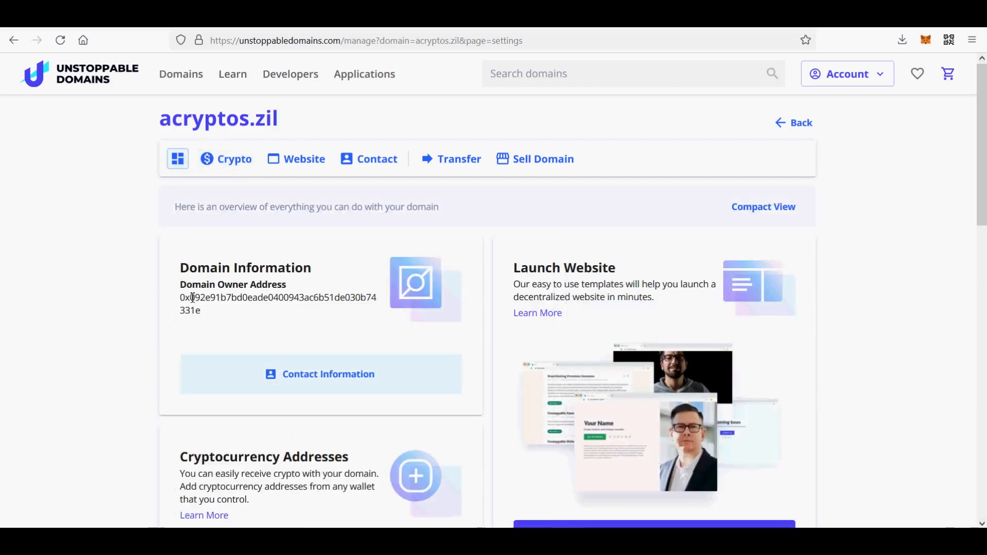
drag(179, 297, 201, 310)
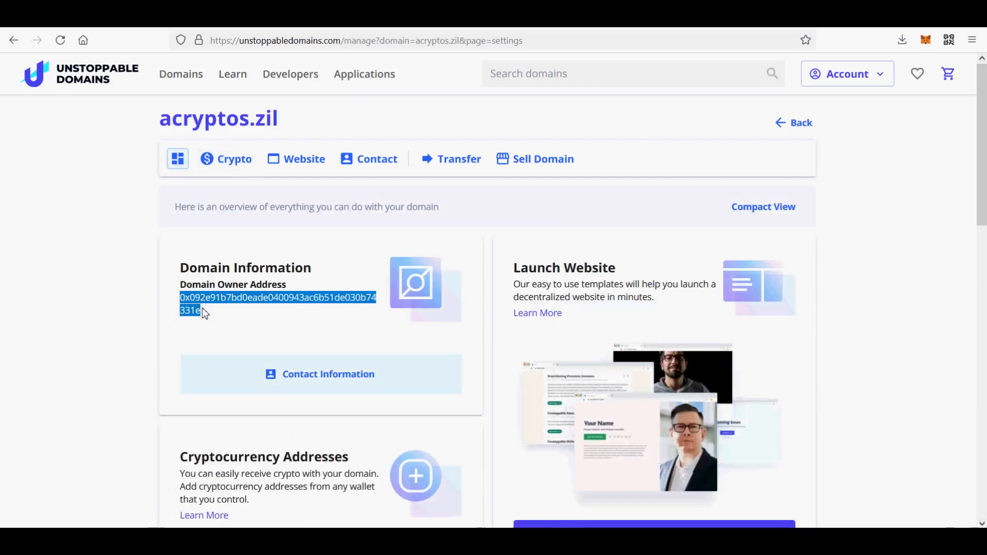
mouse_move(238, 335)
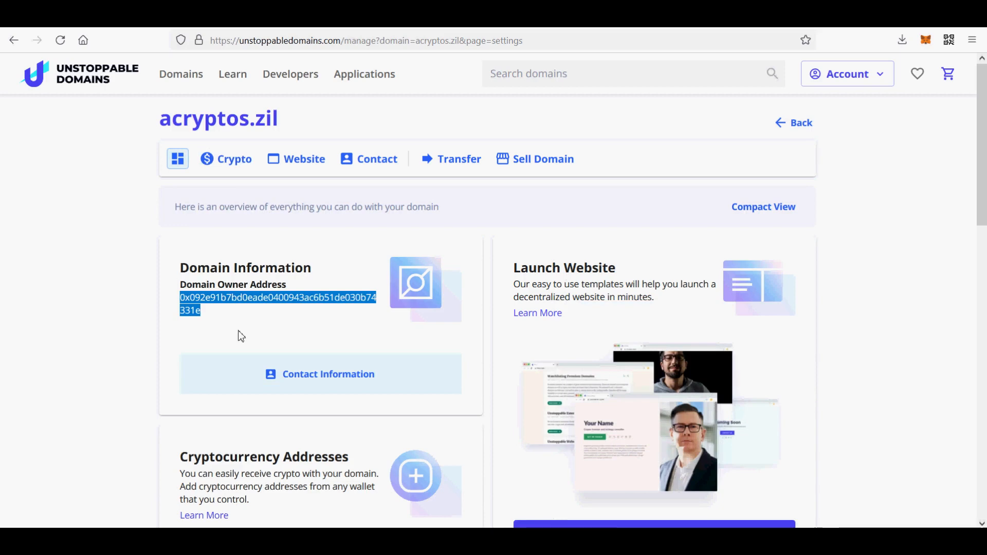
scroll(down, 3)
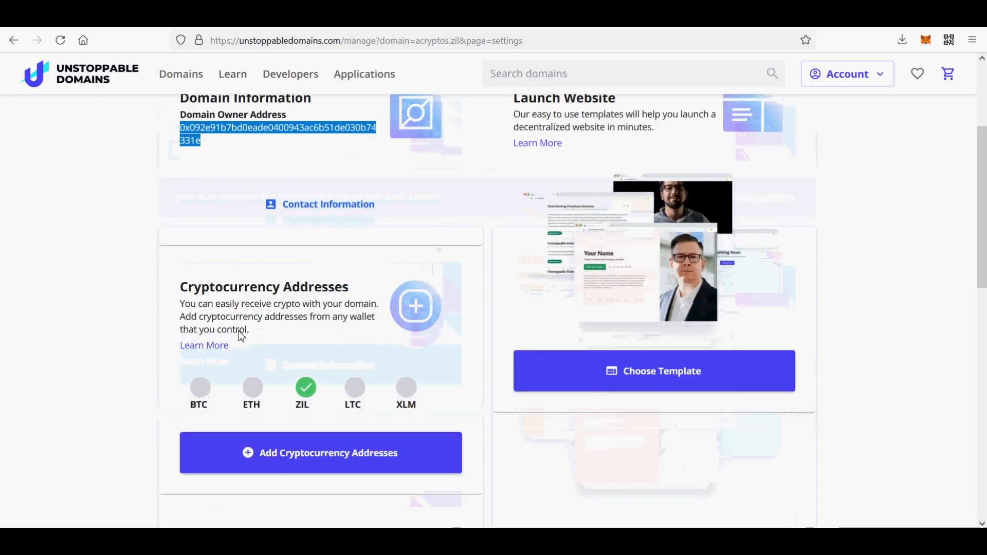
scroll(up, 3)
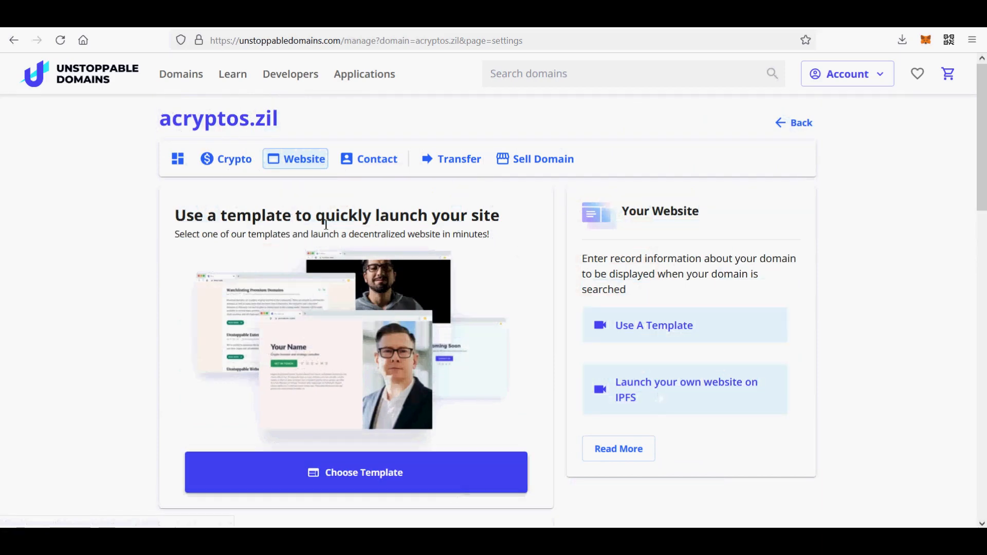
- View acryptos.zil's Contact, Transfer and Sell Domain sections
click(368, 159)
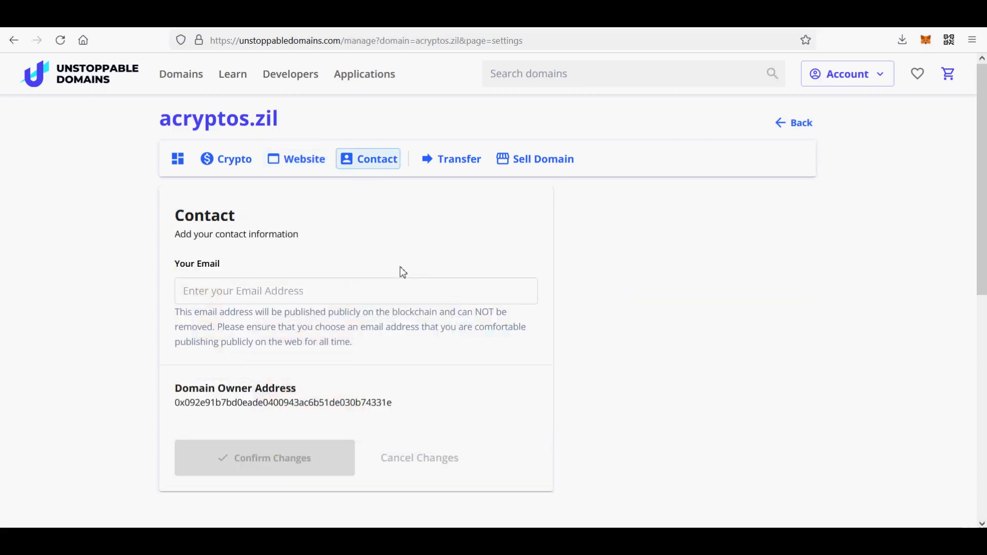
click(450, 158)
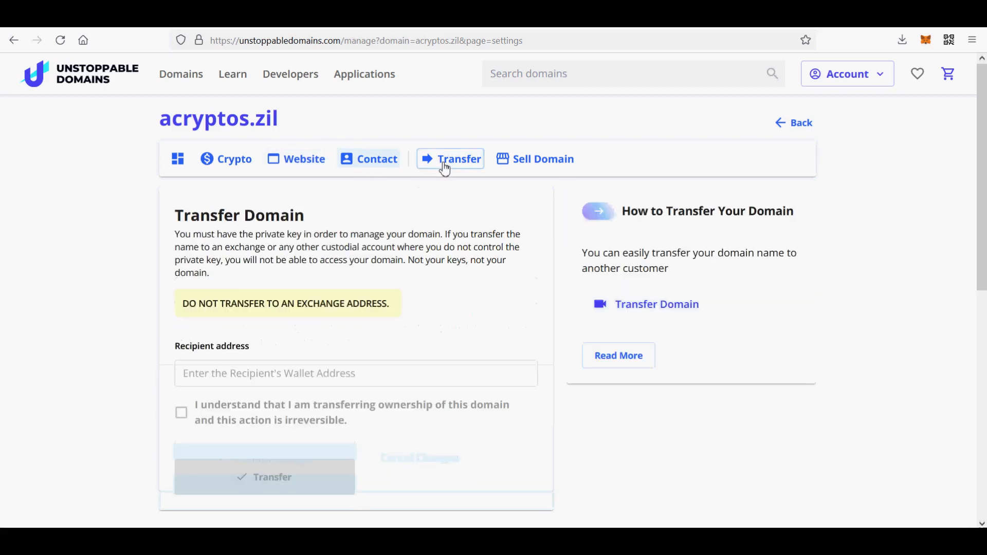
click(542, 158)
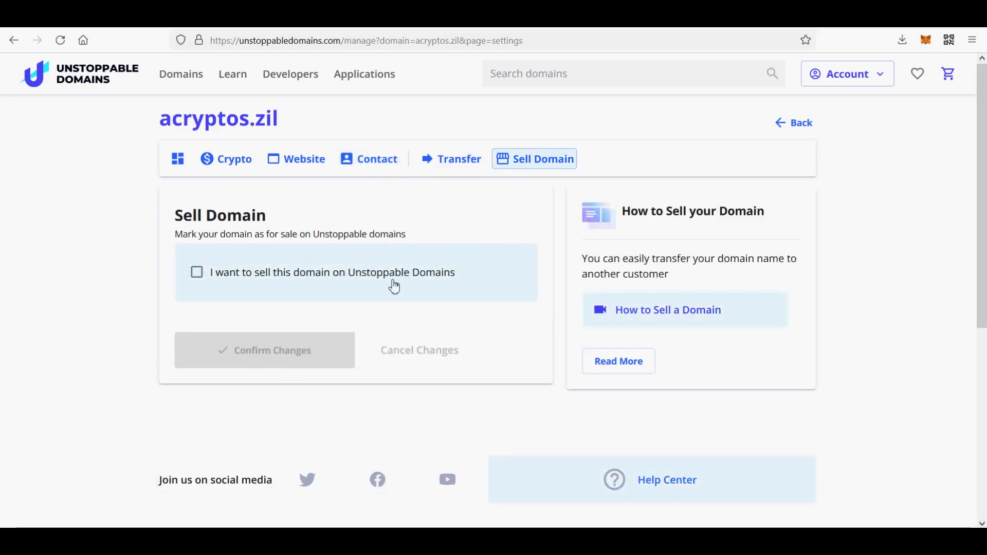
- Toggle the for-sale checkbox on and off, leaving acryptos.zil unmarked, and return to My Domains
click(197, 271)
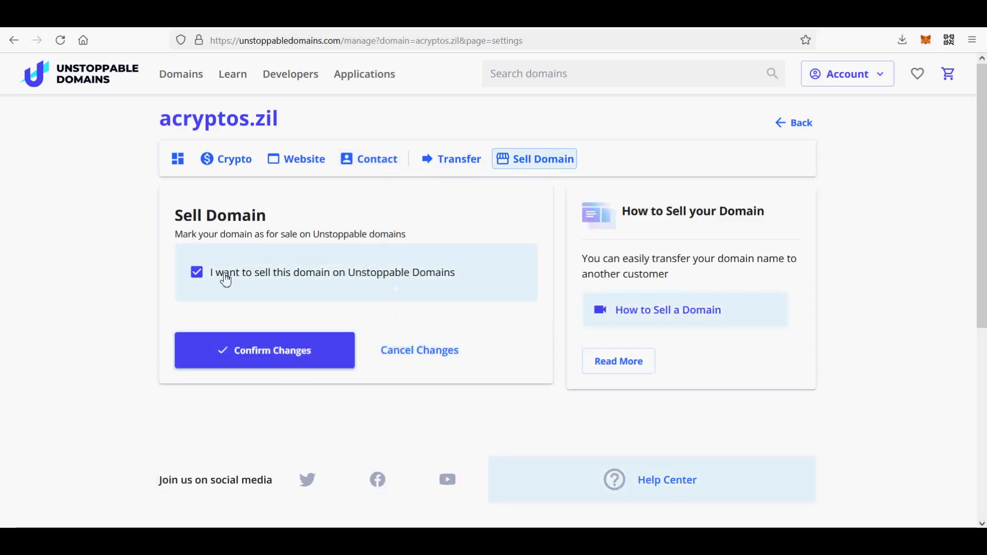
click(196, 271)
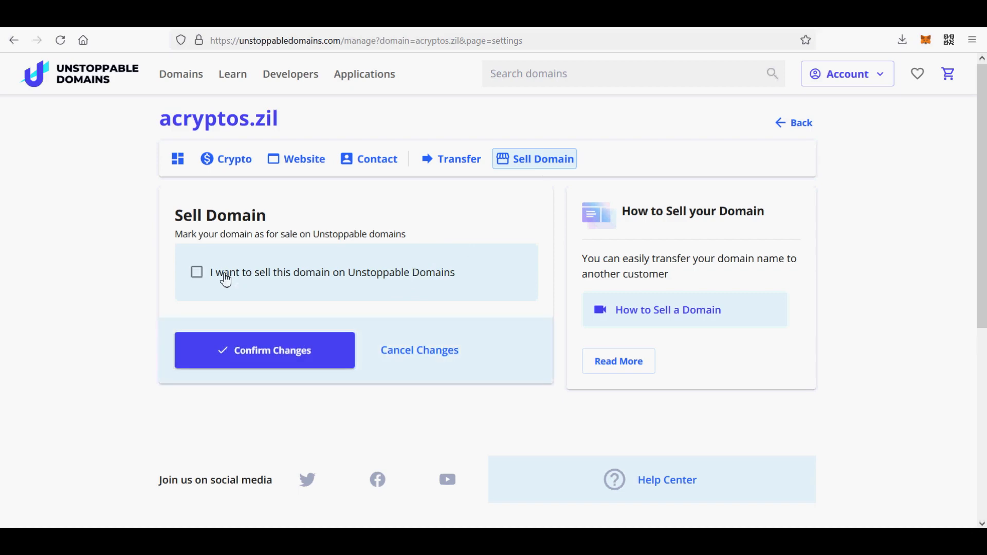
mouse_move(251, 272)
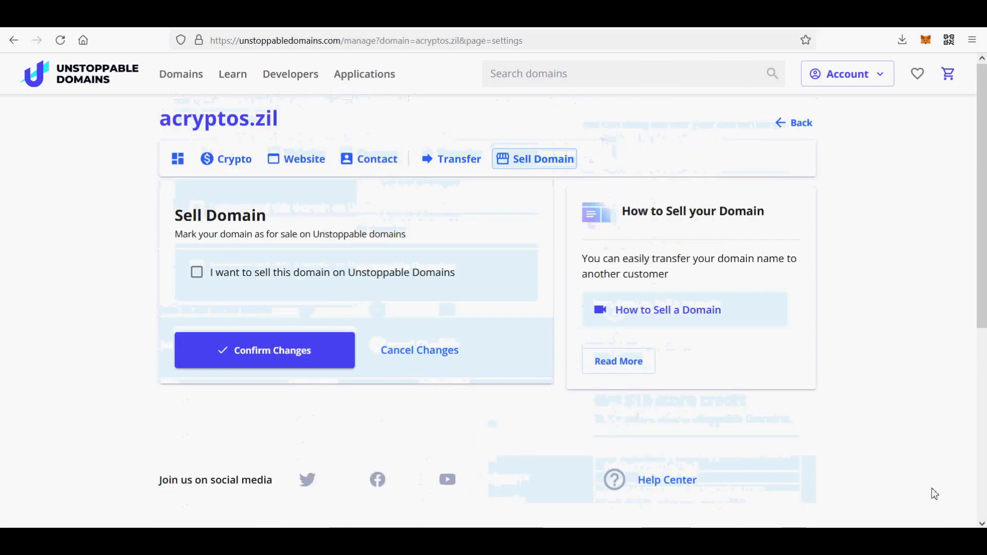
click(798, 123)
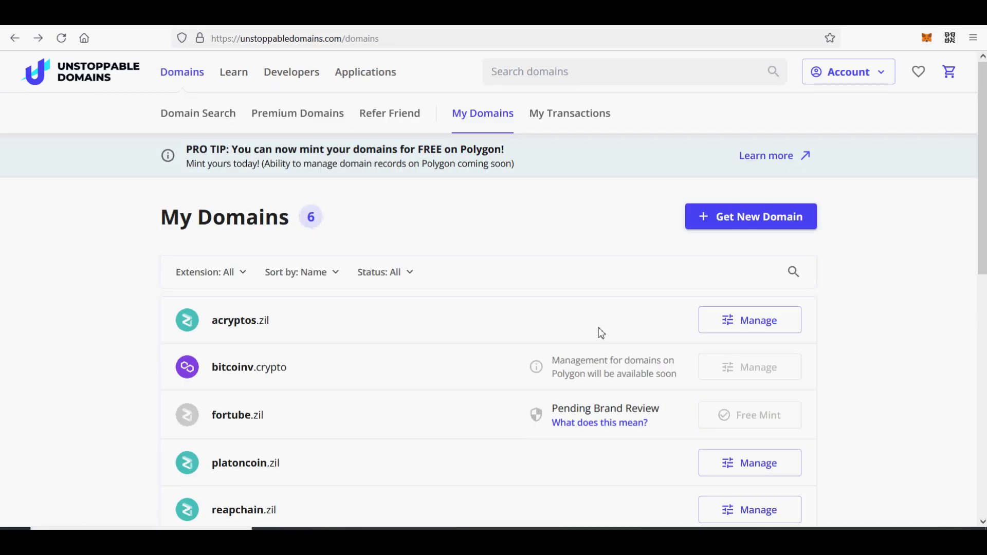
mouse_move(759, 327)
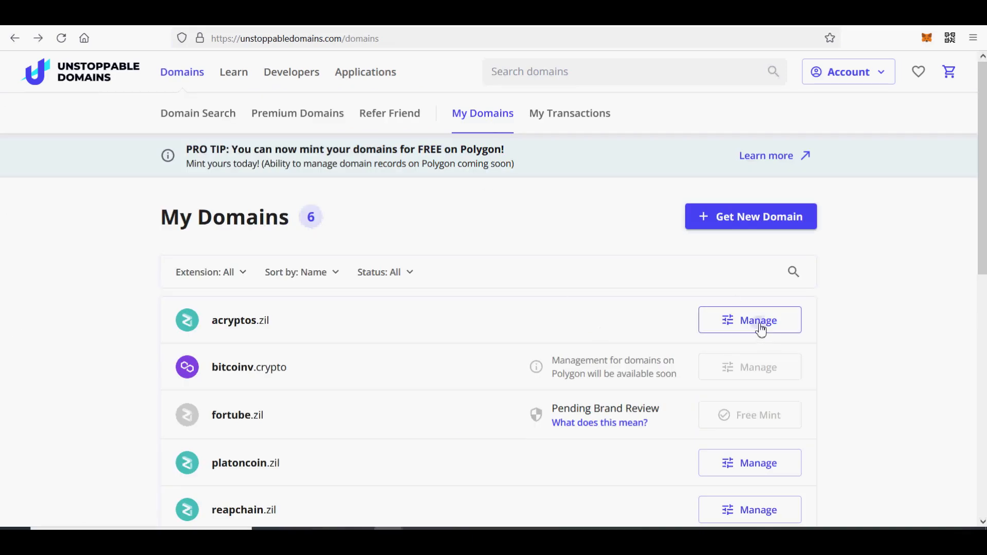
- Start the website template builder for acryptos.zil from its Website settings
click(750, 320)
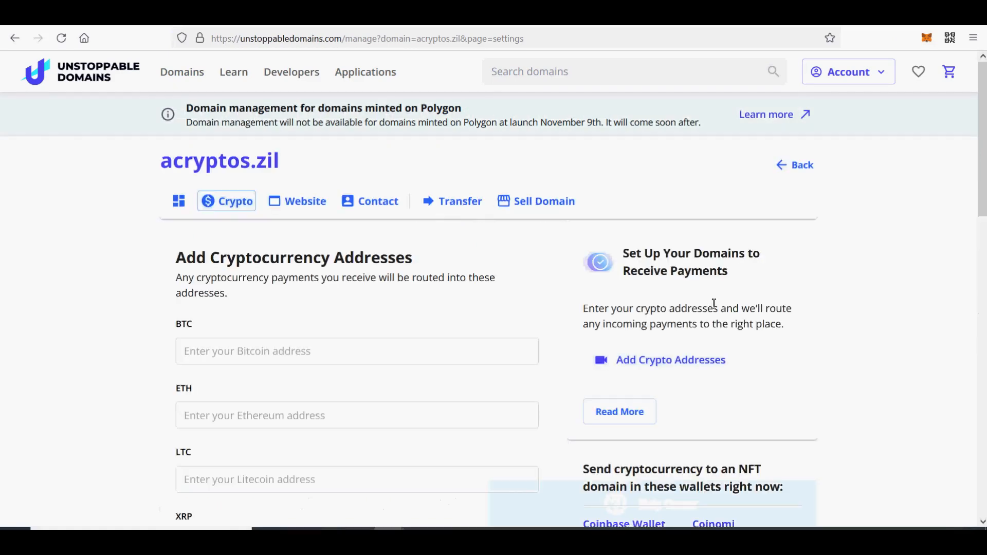
click(304, 200)
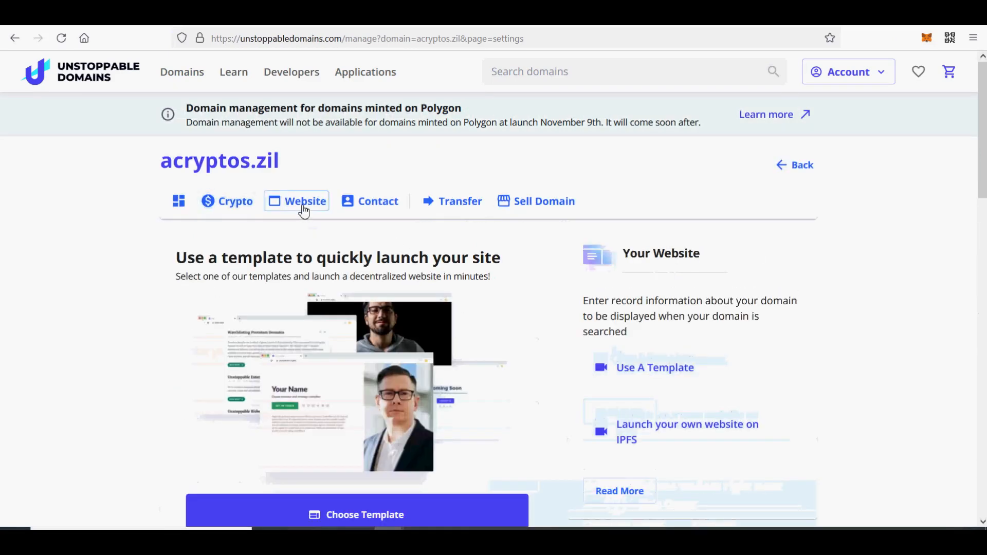
scroll(down, 3)
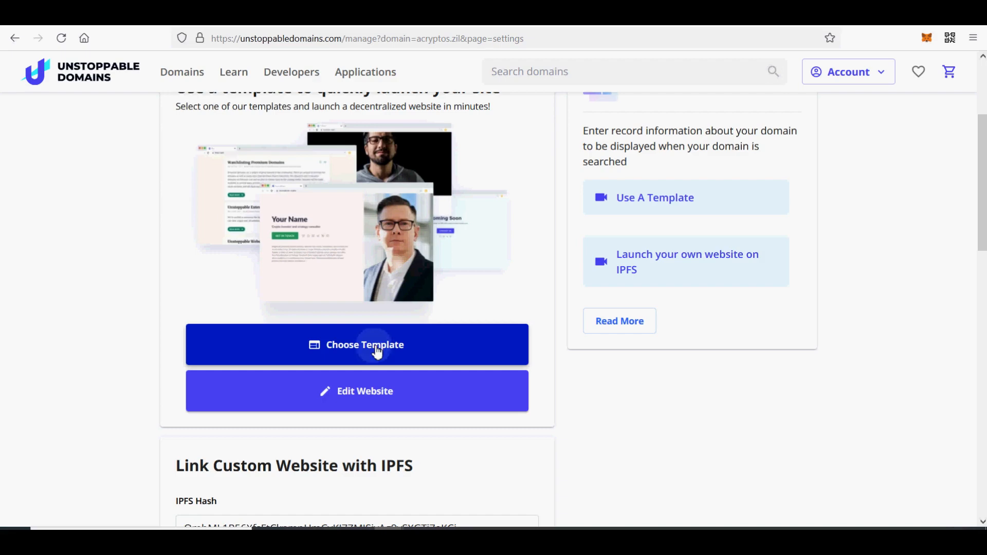
click(356, 345)
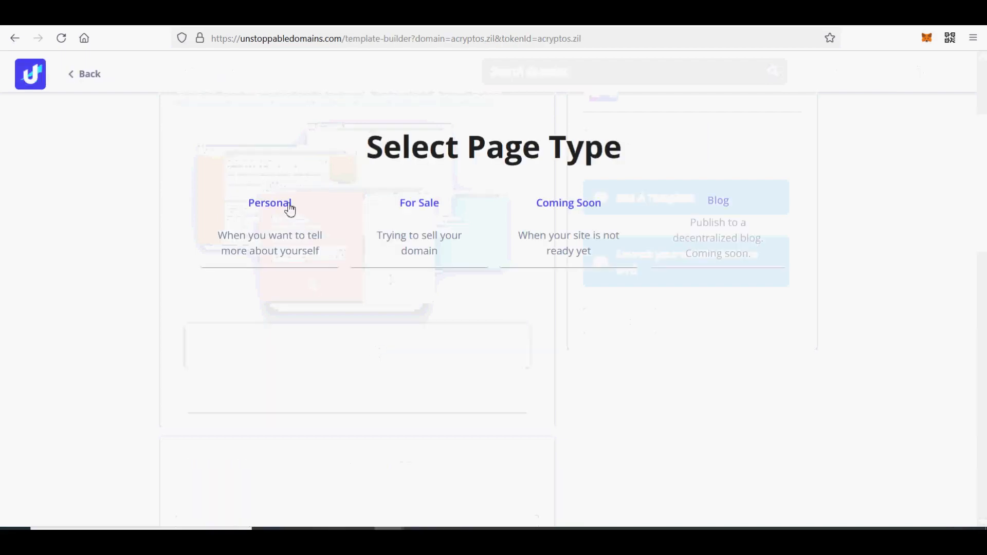
- Choose the Personal page type and the Ambitious template, then go to the title settings
click(270, 202)
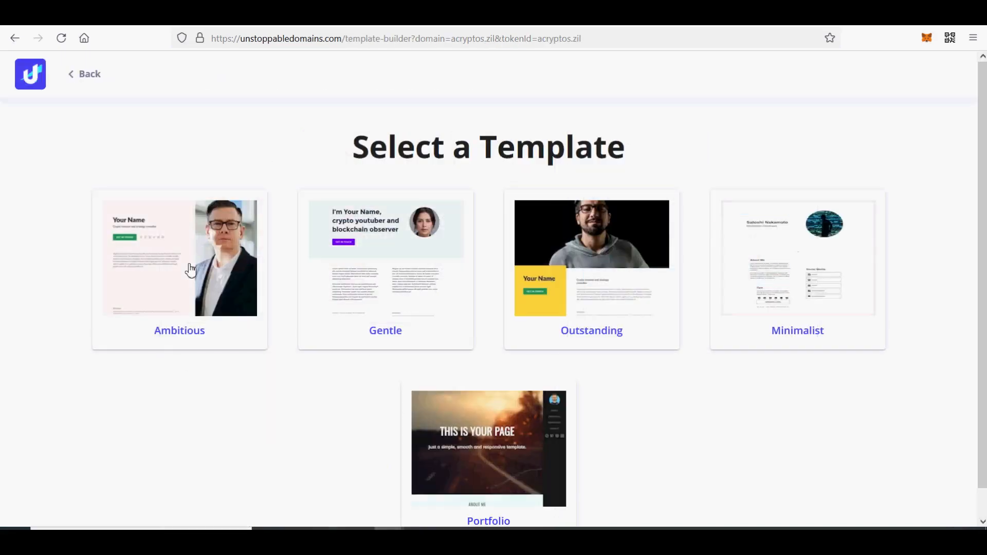
click(179, 258)
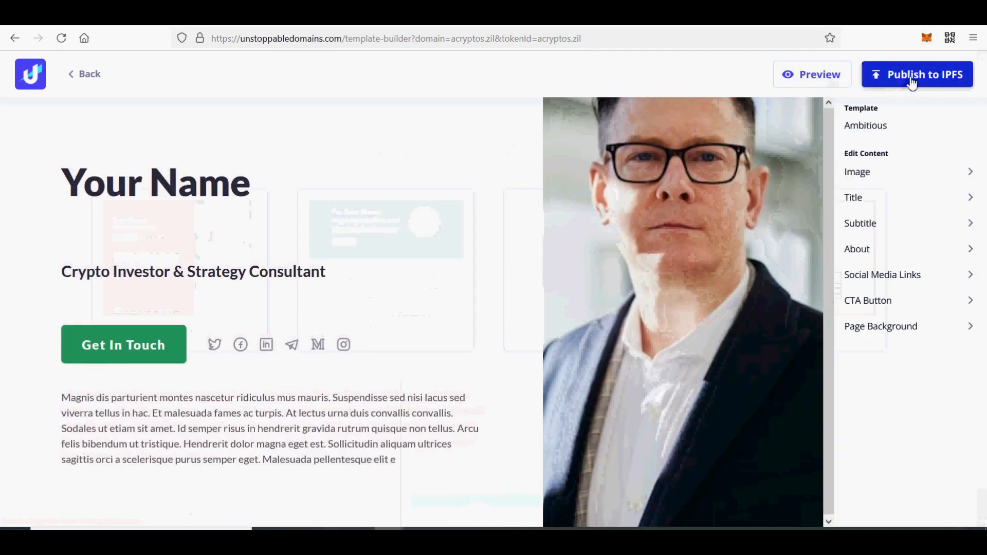
click(854, 197)
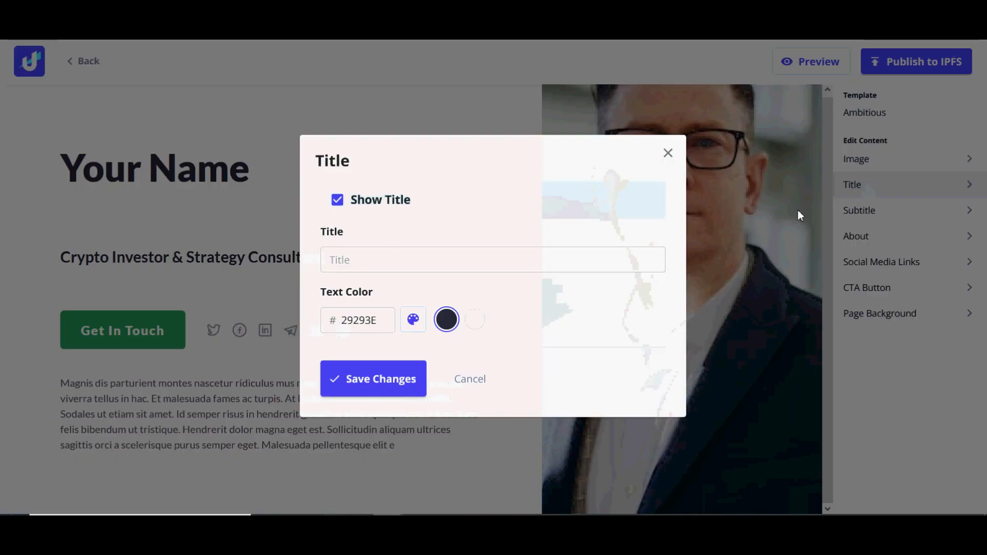
- Set the page title to Test and the subtitle to Testing, saving each
text(Te)
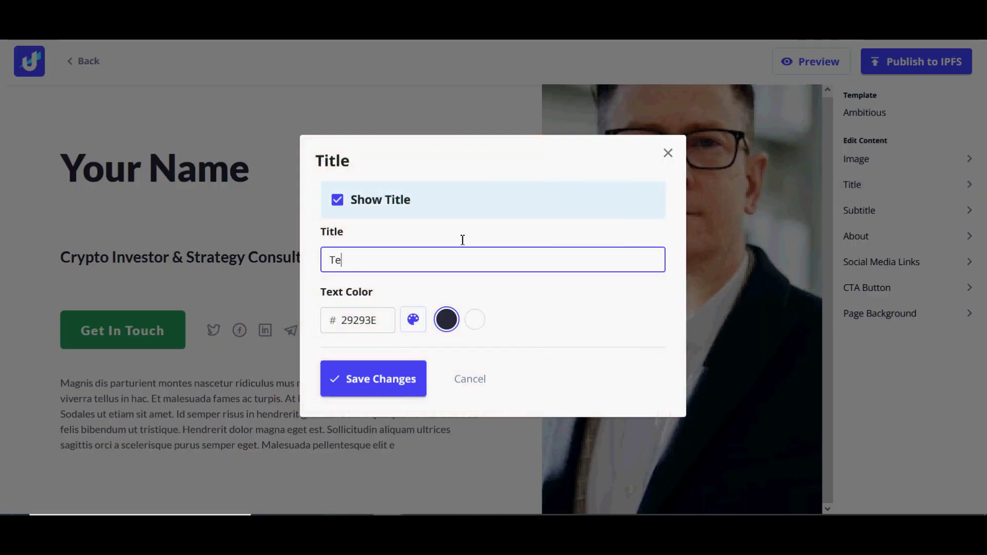
click(372, 378)
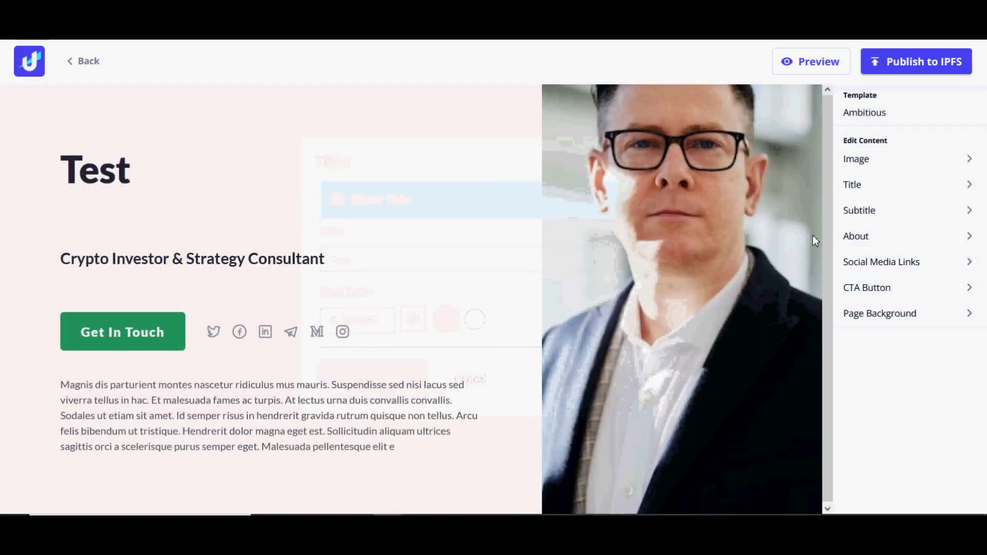
click(859, 210)
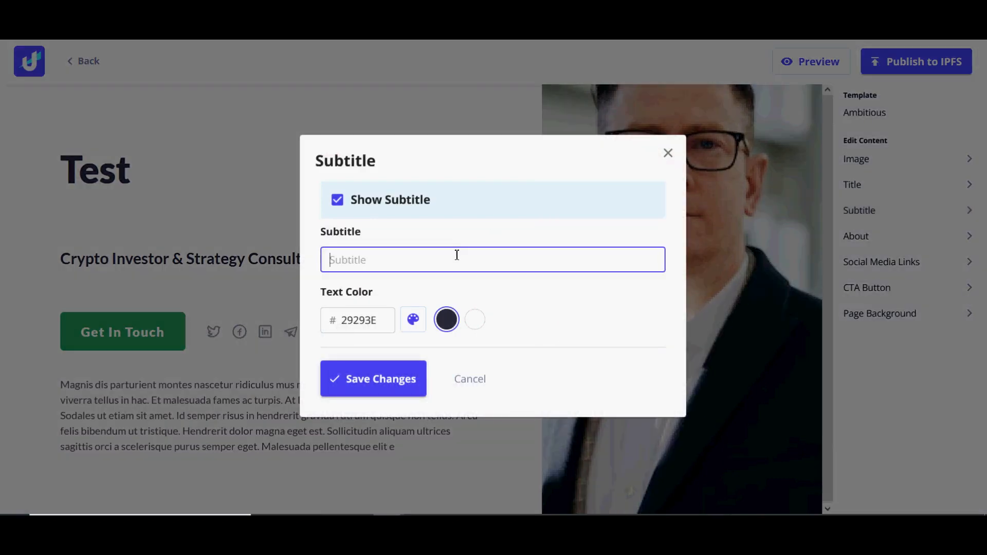
text(Testin)
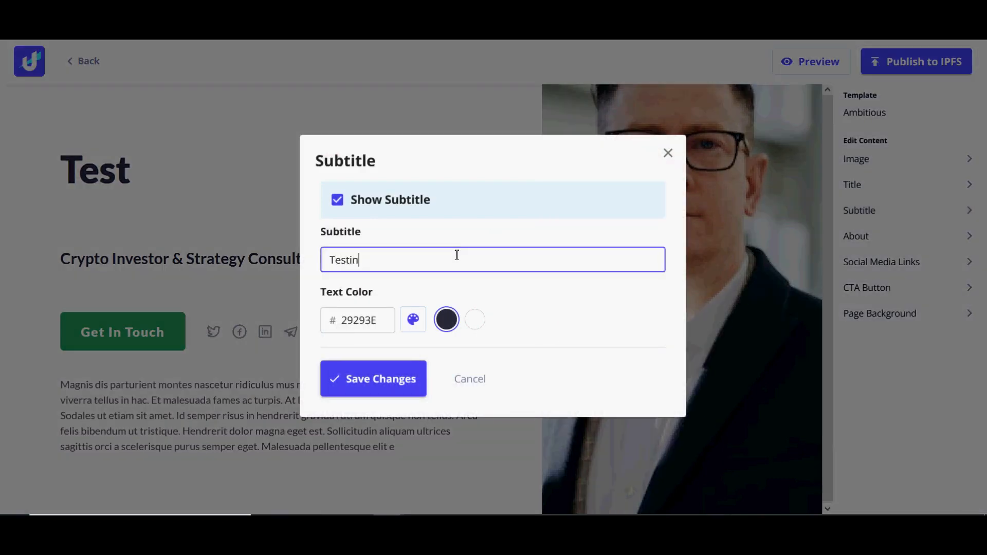
click(372, 379)
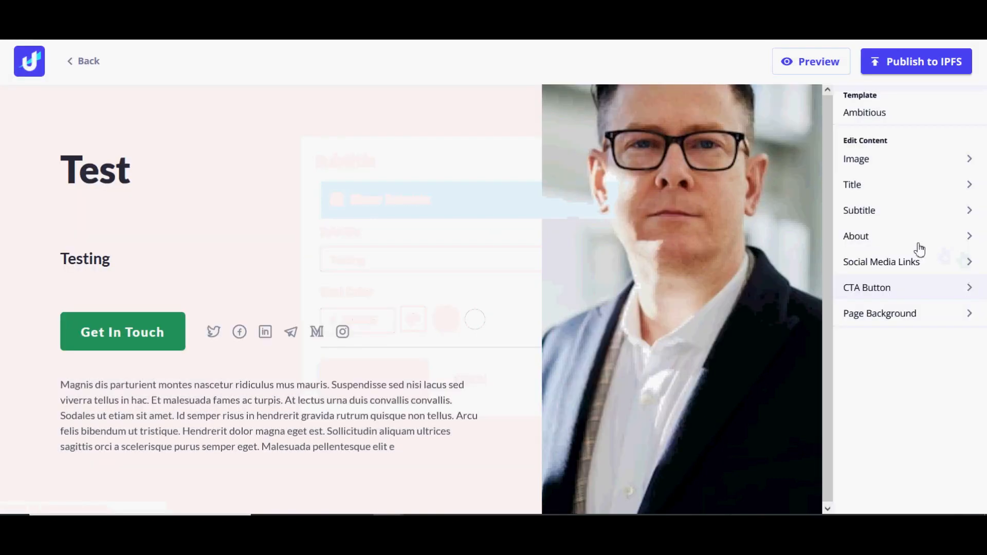
- Replace the About text with testing and move on to the social media links settings
click(857, 237)
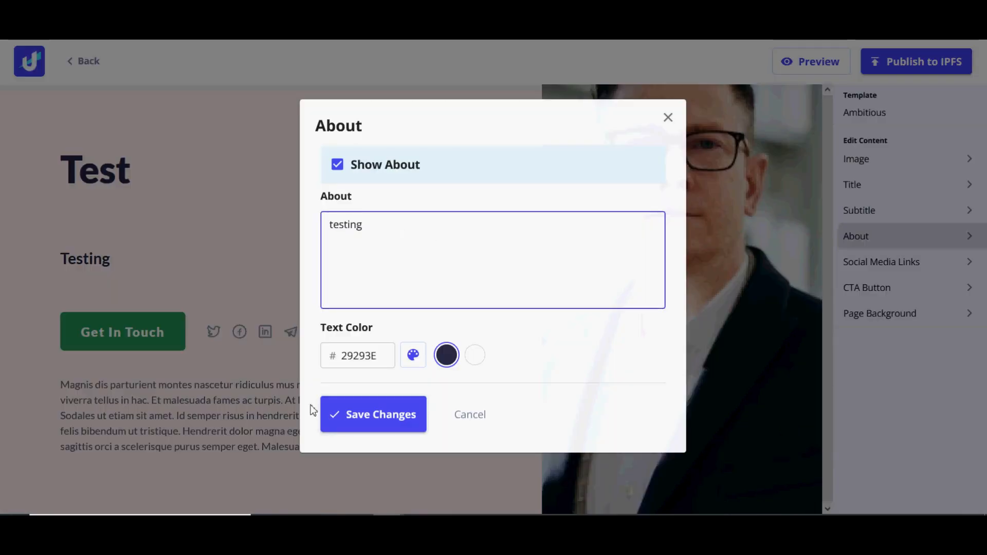
double_click(346, 225)
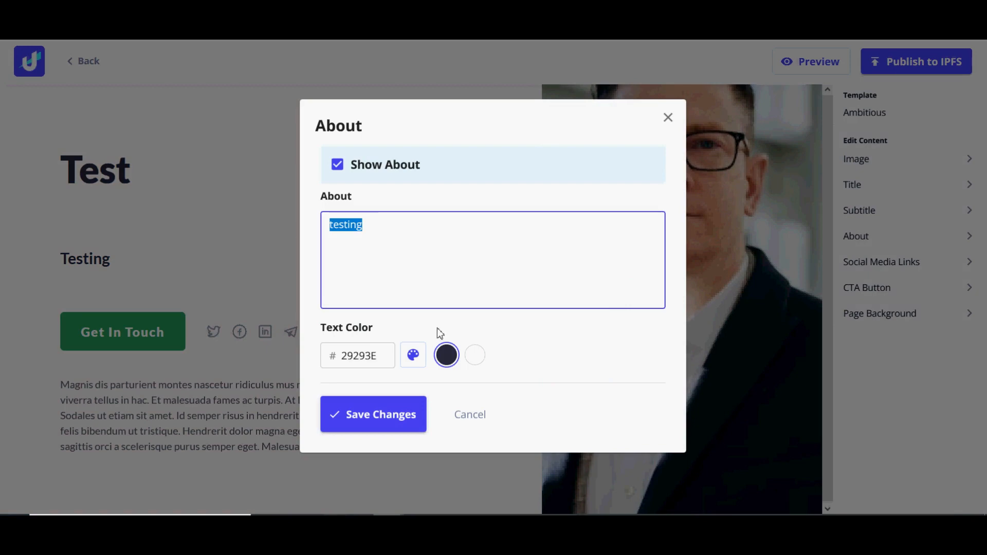
click(881, 263)
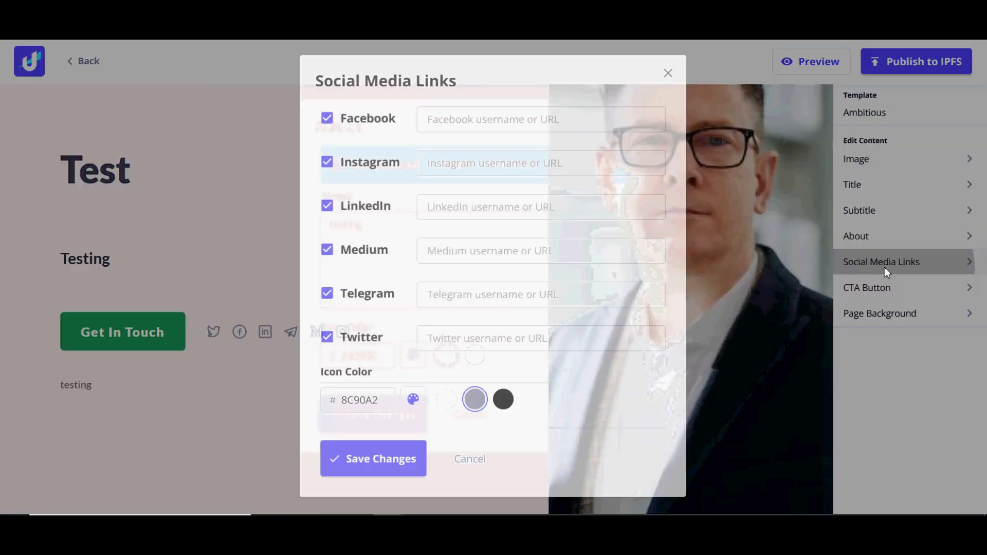
- Enter testing.com in the Facebook and two other social link fields
text(testing)
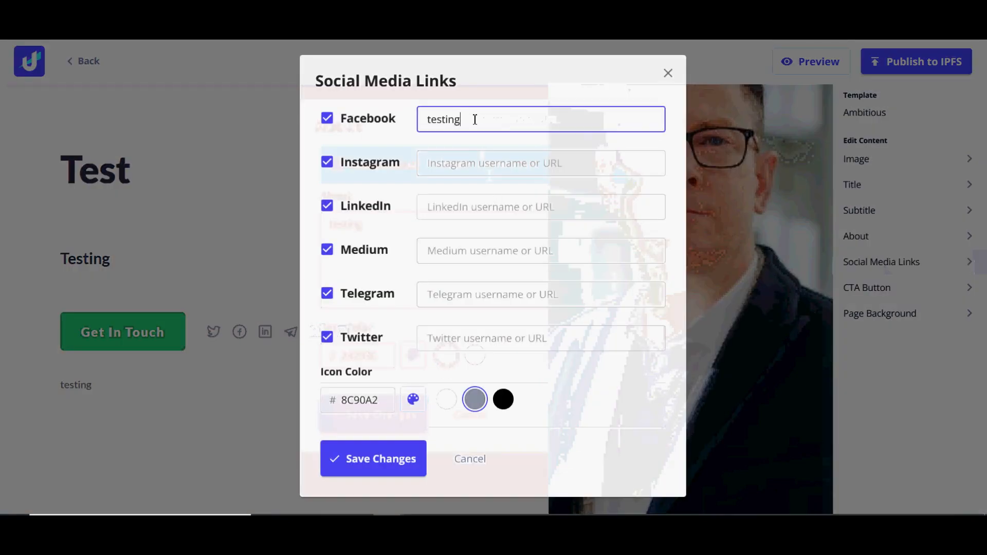
click(372, 458)
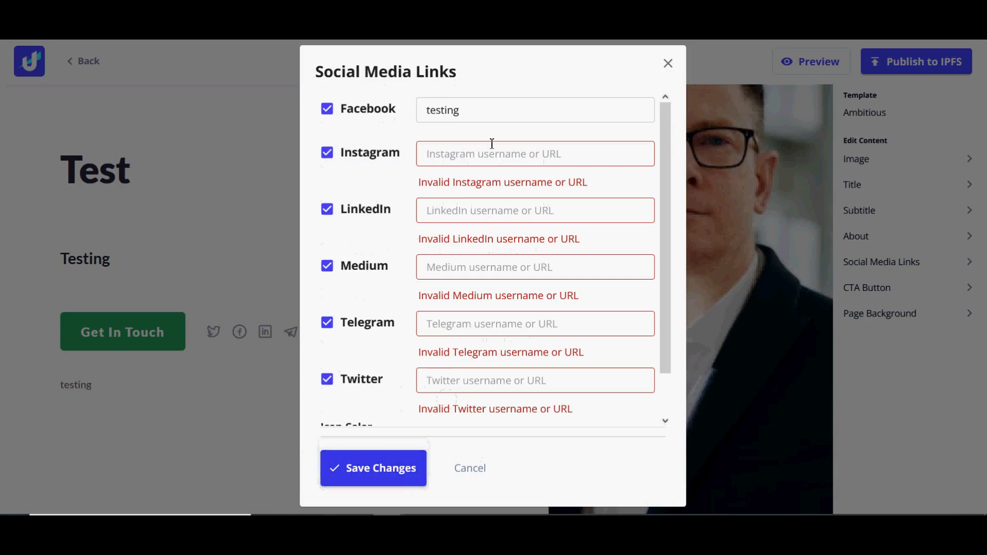
click(534, 110)
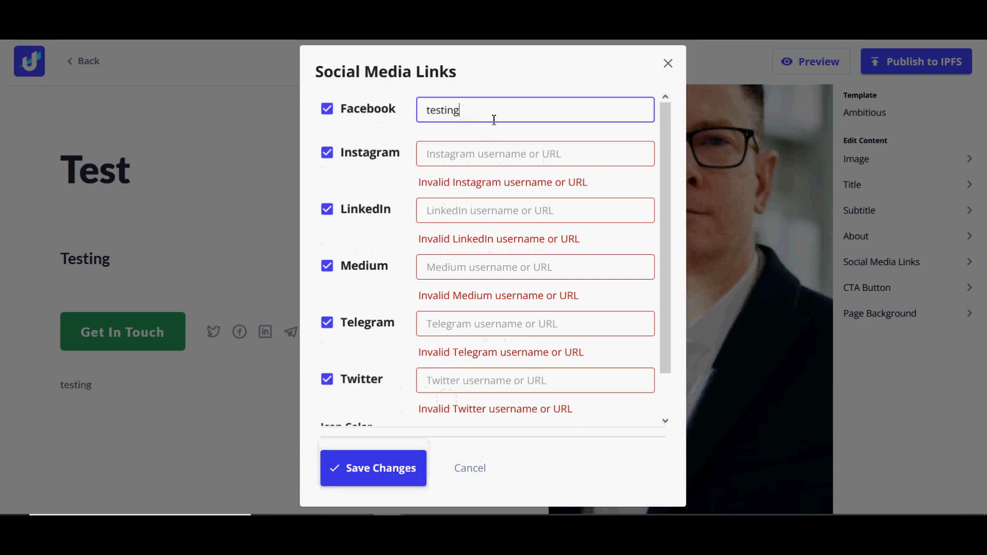
text(.com)
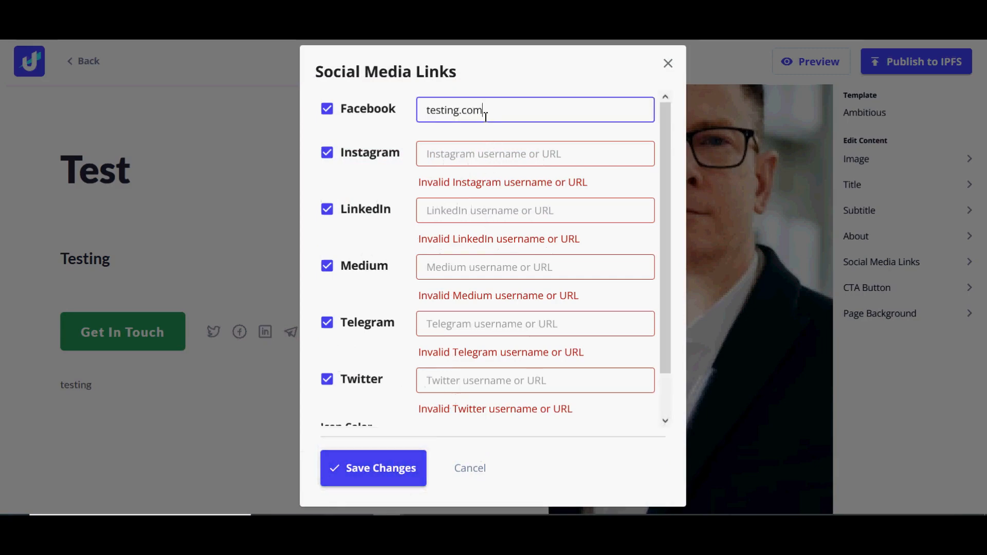
text(testing.com)
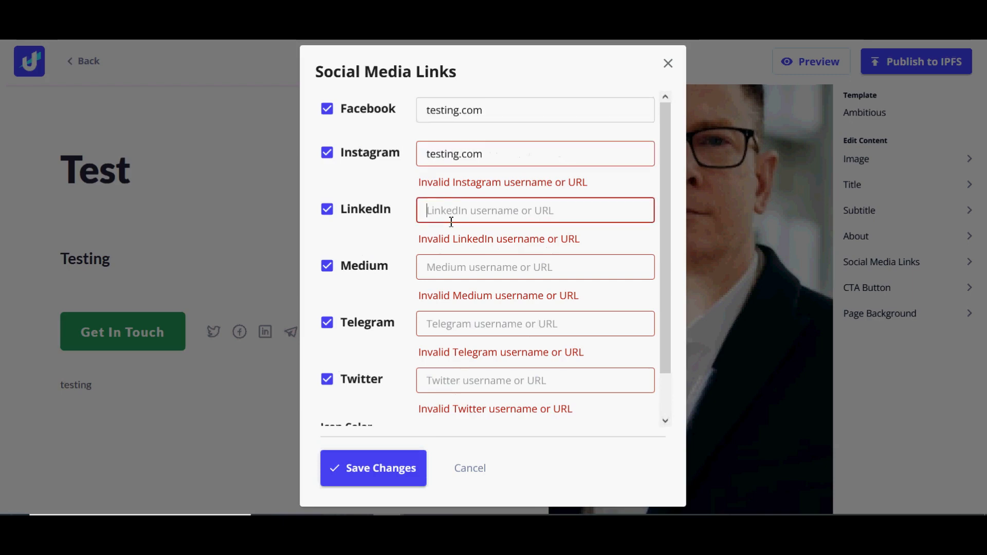
text(testing.com)
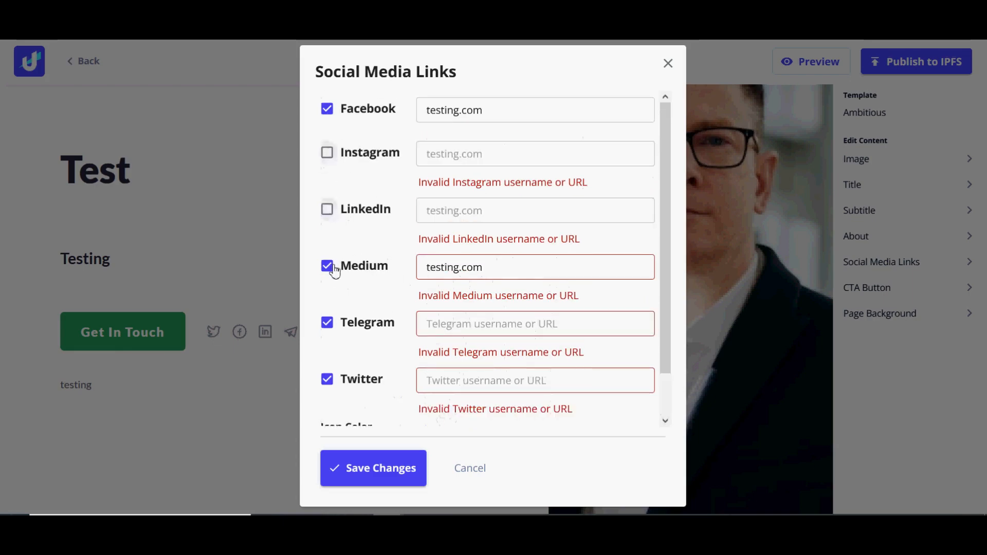
- Uncheck all six social networks and save, leaving no social icons on the page
scroll(down, 3)
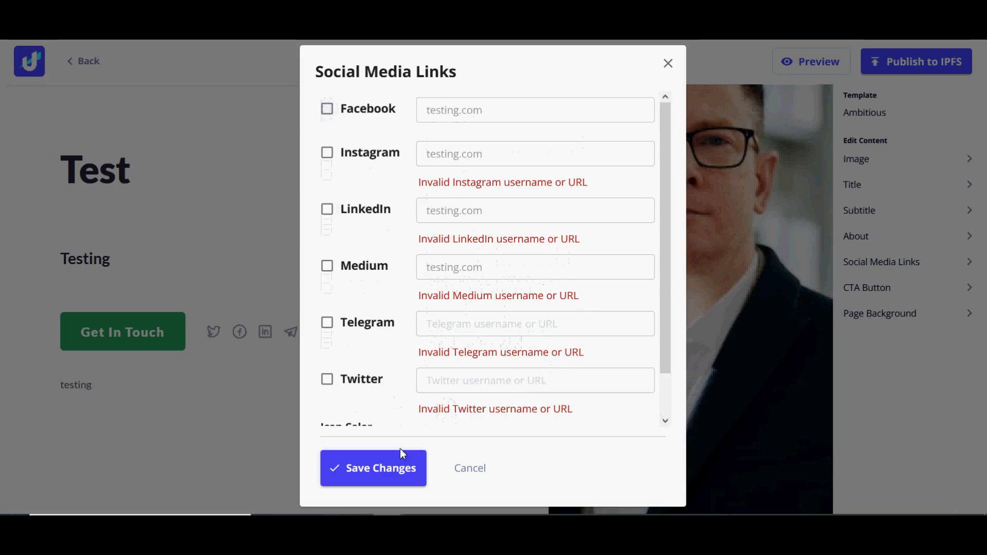
click(372, 468)
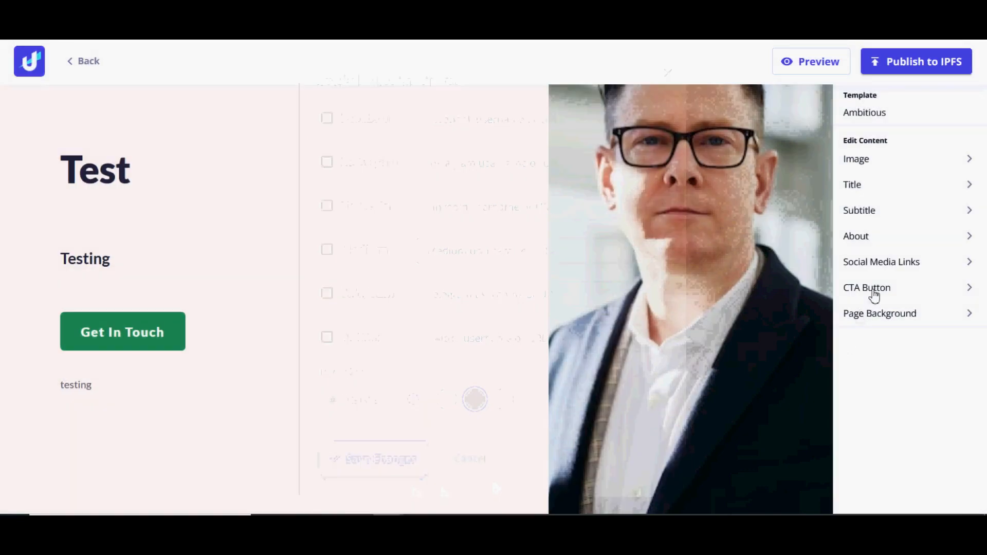
click(867, 288)
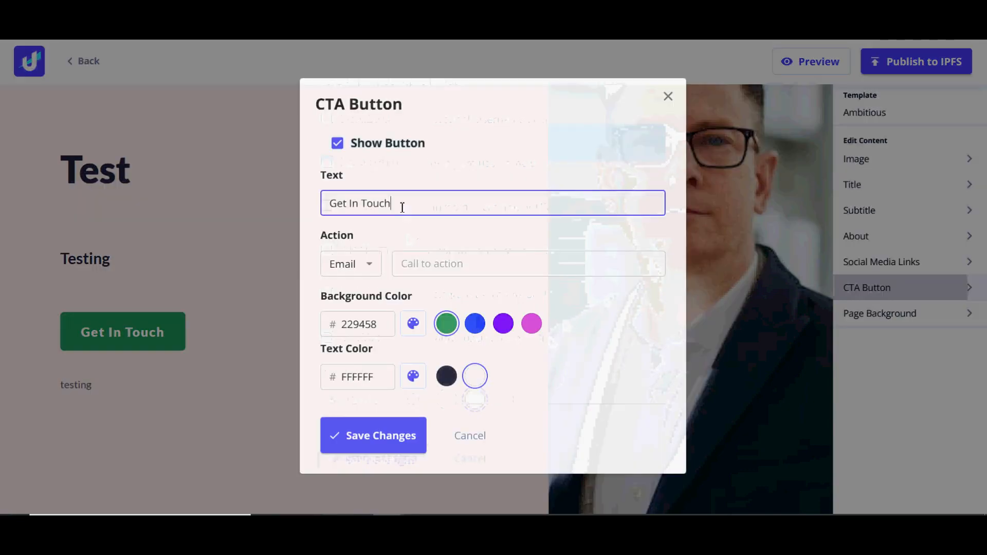
click(373, 435)
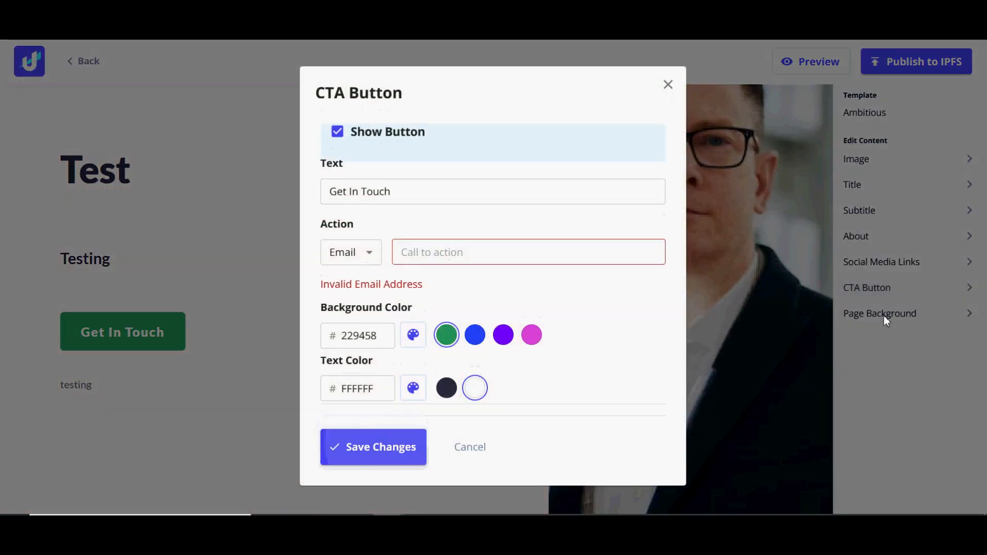
click(350, 252)
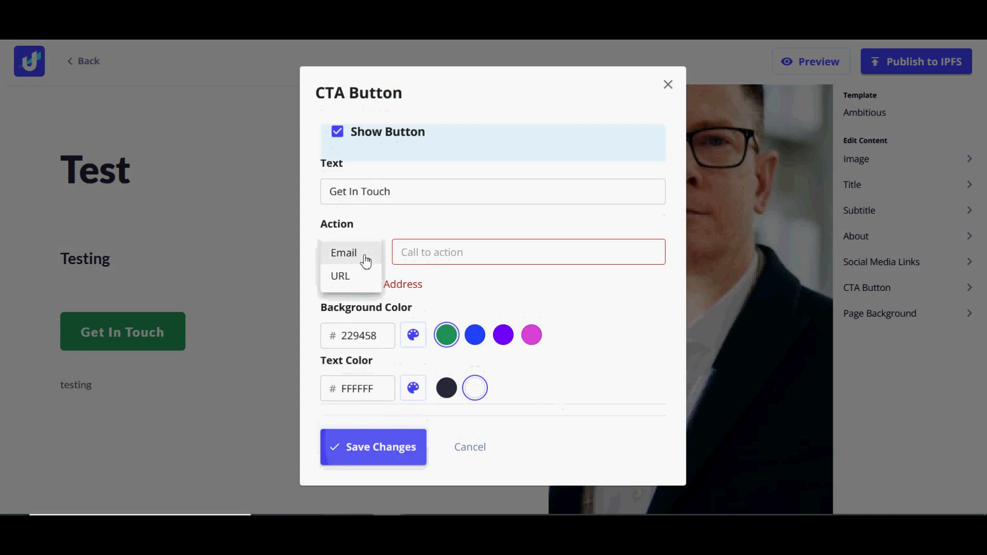
click(344, 253)
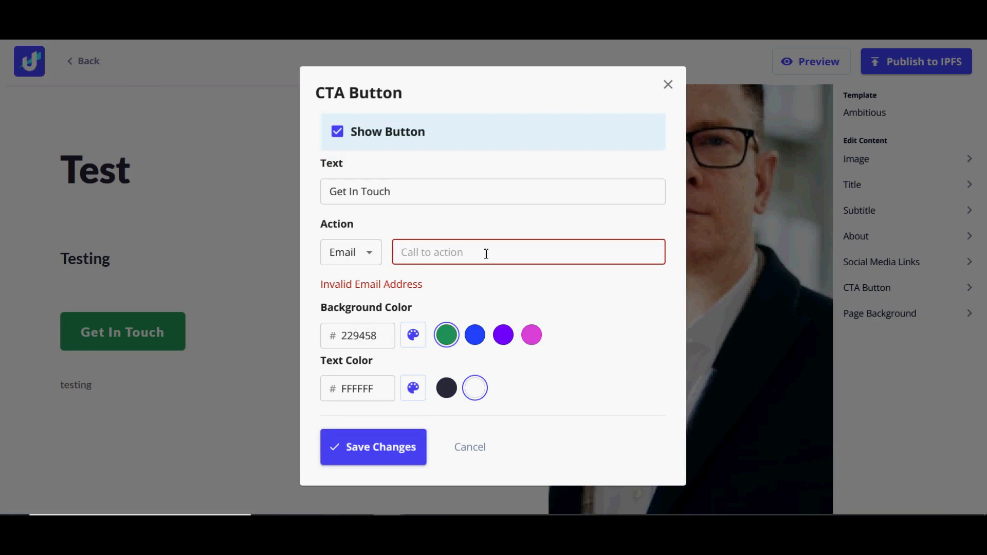
text(test@gmail.)
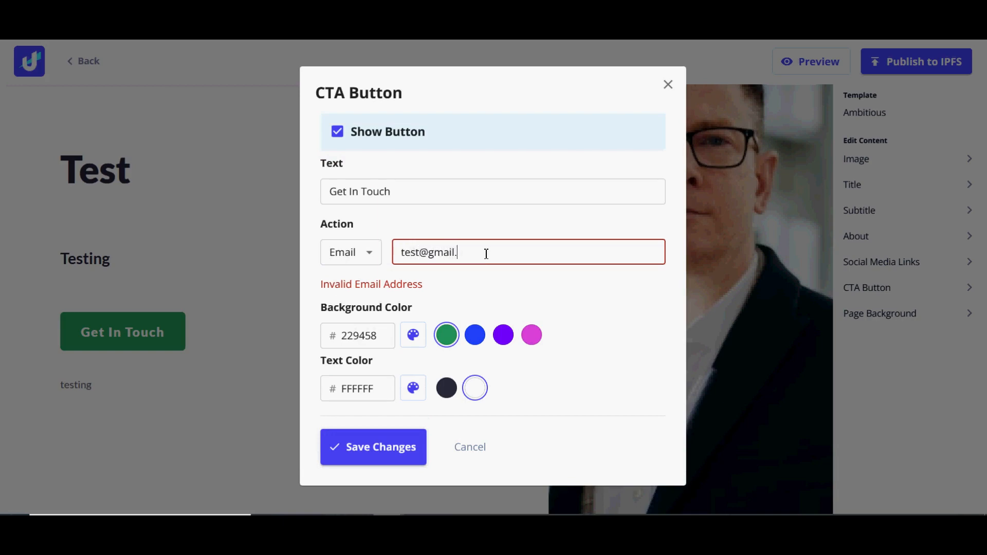
text(com)
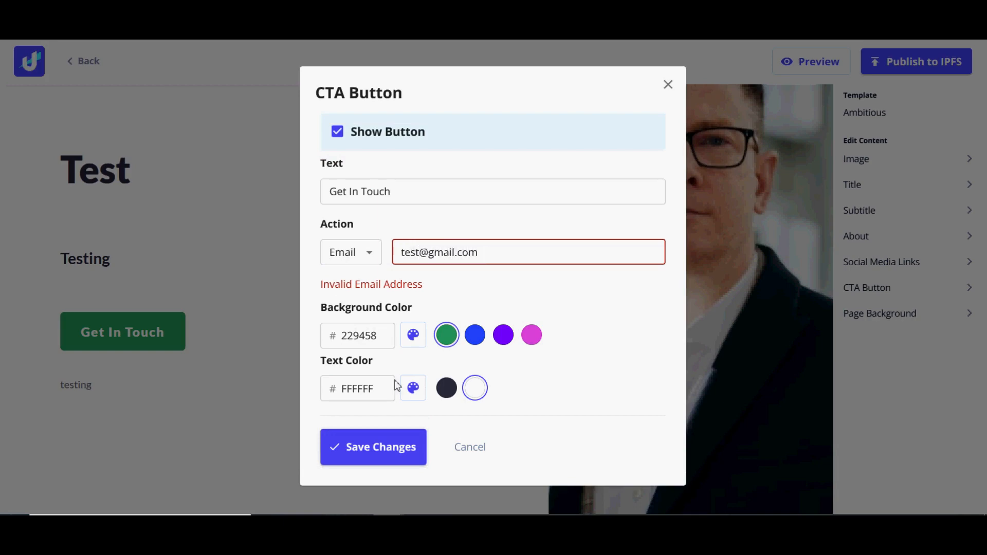
click(879, 313)
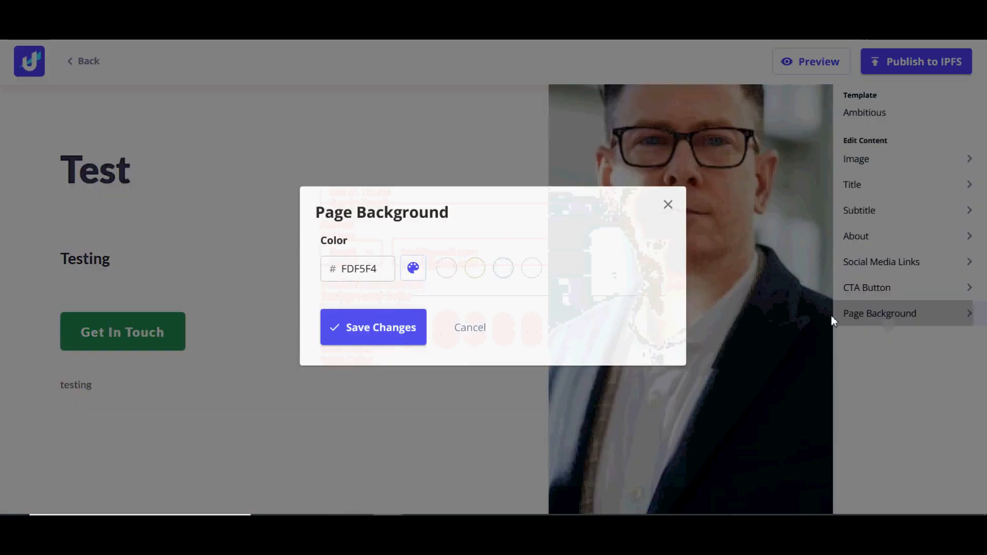
click(372, 327)
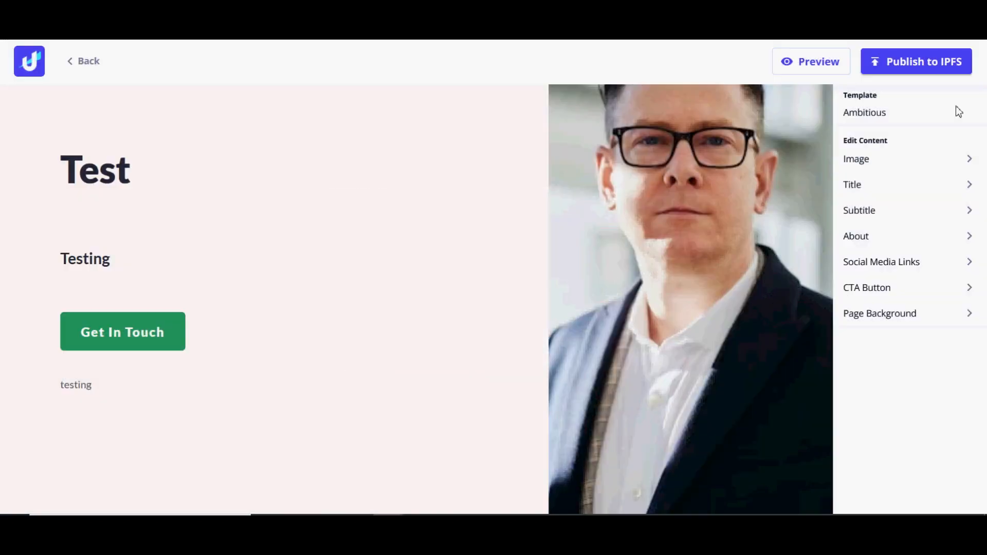
- Attempt Publish to IPFS and dismiss the warning that the image must be updated first
click(915, 61)
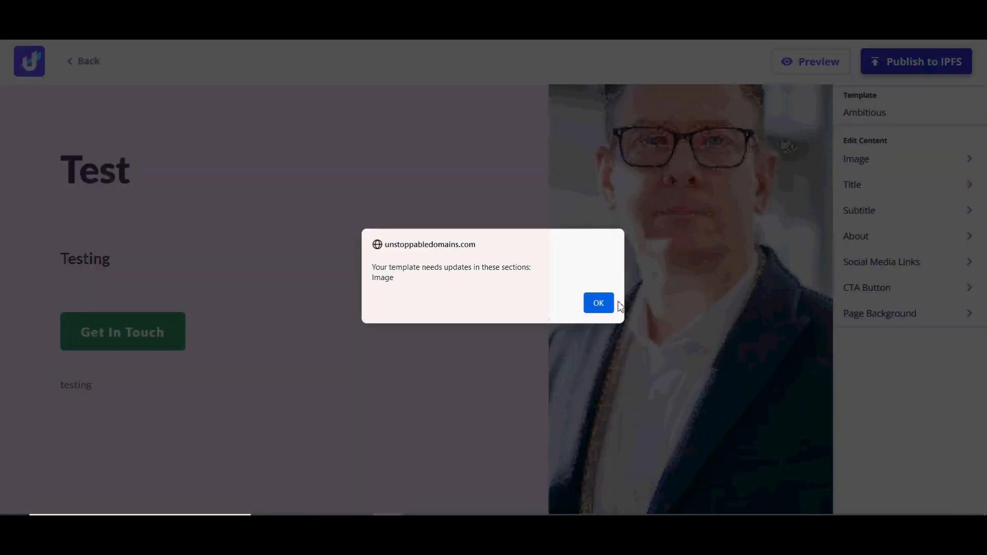
click(597, 302)
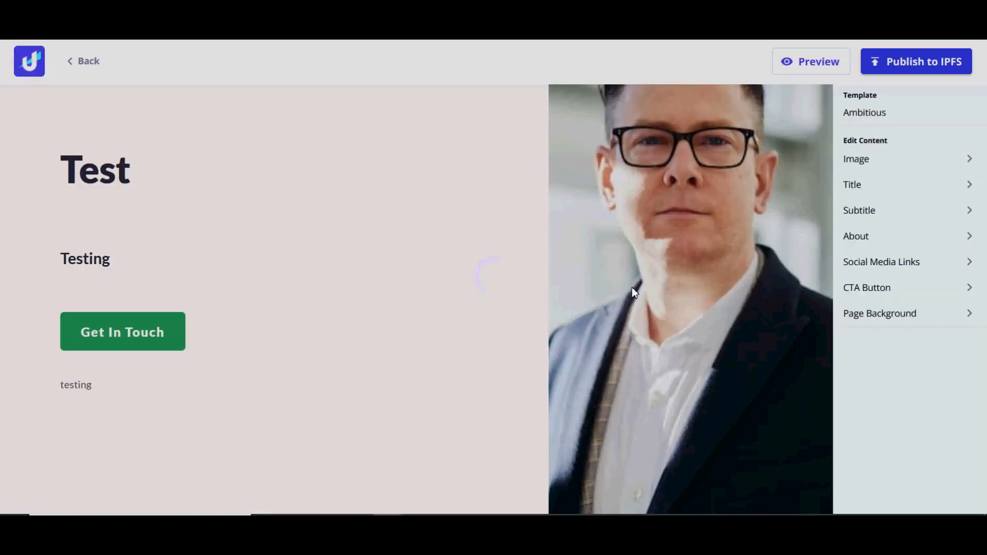
click(856, 158)
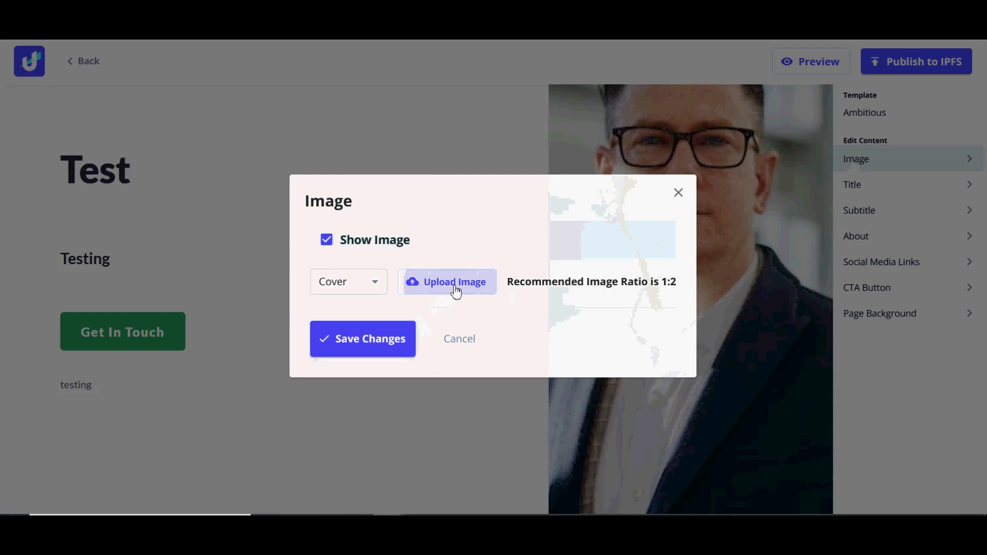
- Upload the Ethereum layer apps diagram as the website image and save it
click(446, 282)
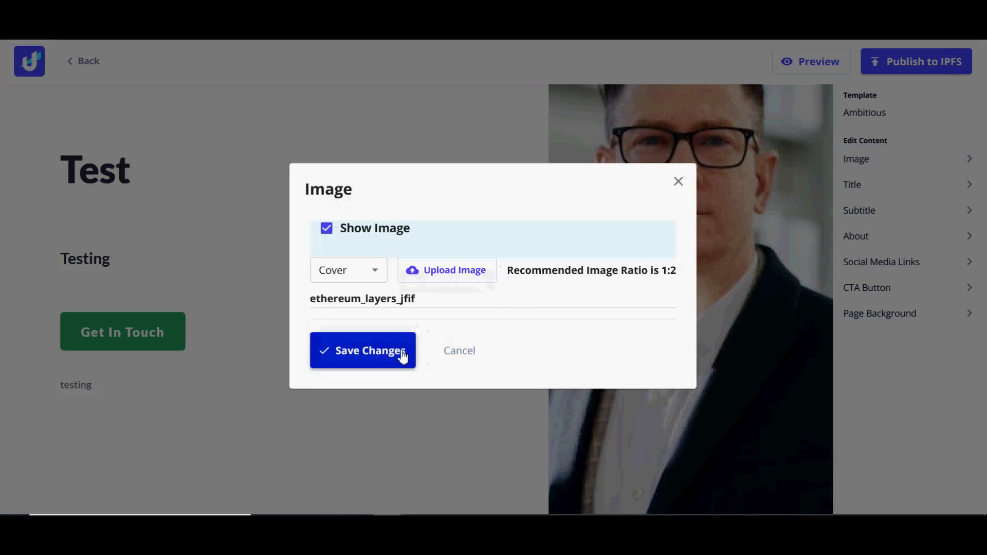
click(362, 350)
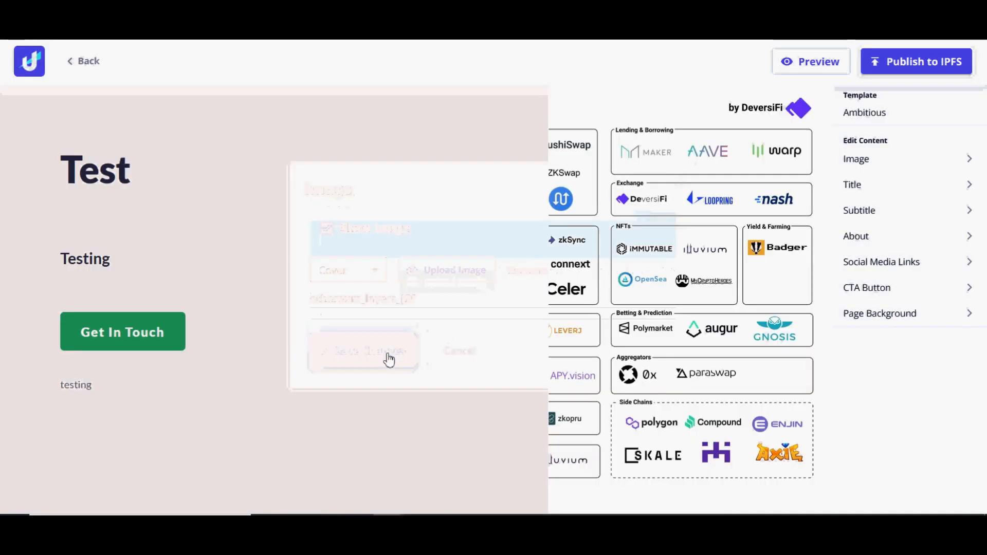
click(363, 351)
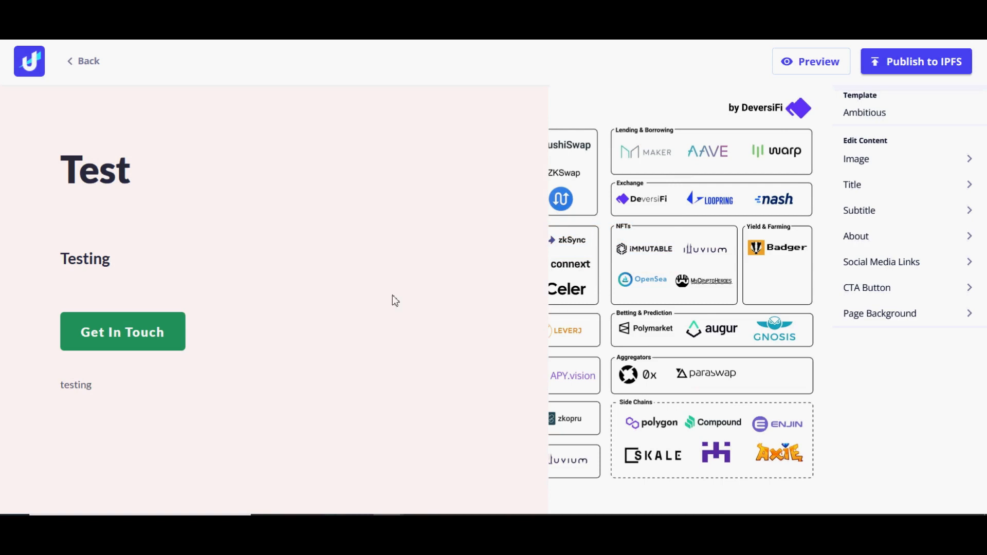
click(916, 61)
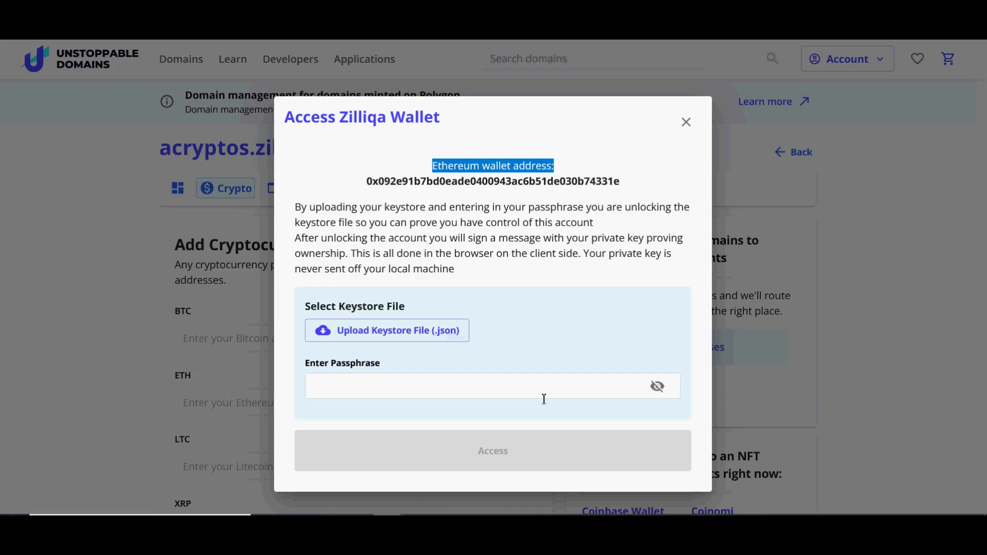
- Access the wallet with Zilliqa_Wallet.json and its passphrase so acryptos.zil shows Pending Changes
click(387, 330)
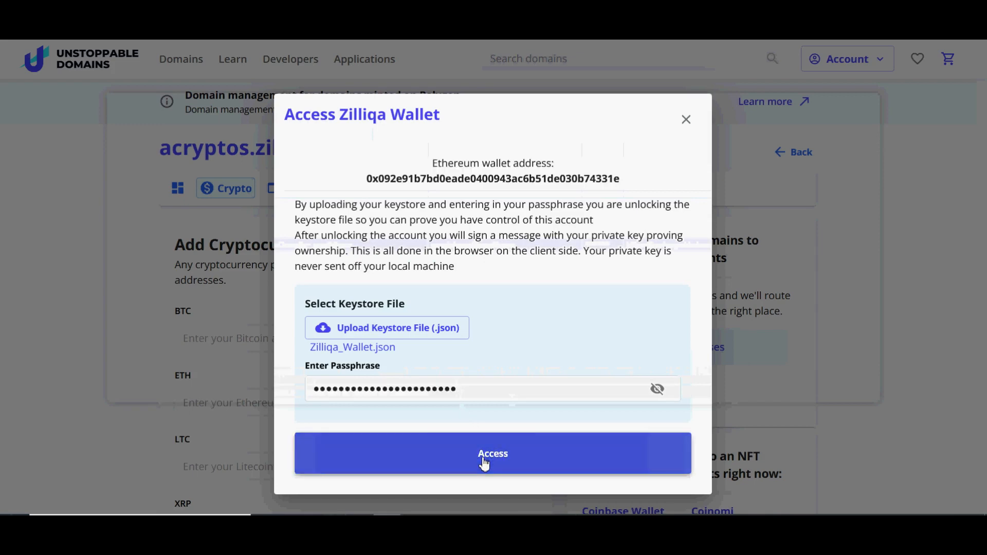
click(493, 454)
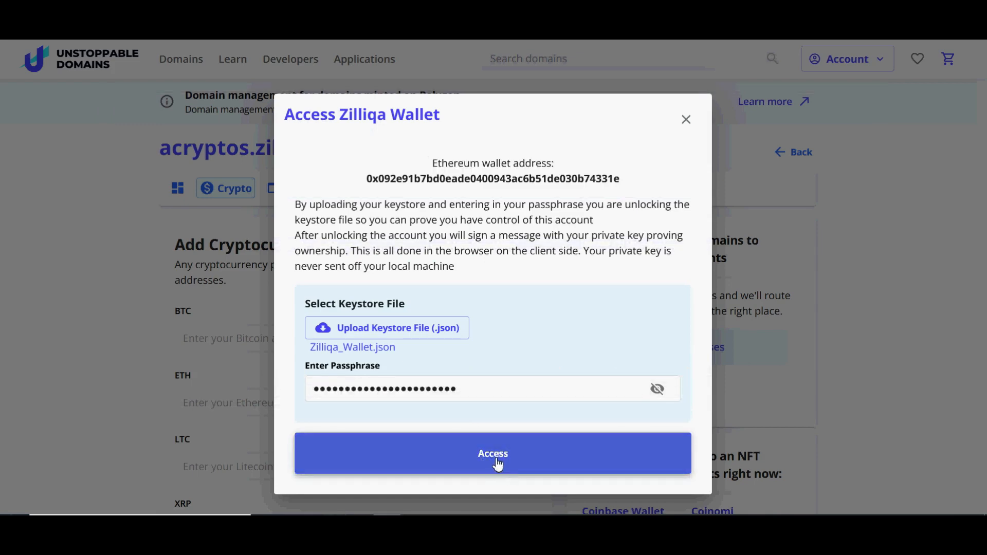
mouse_move(705, 420)
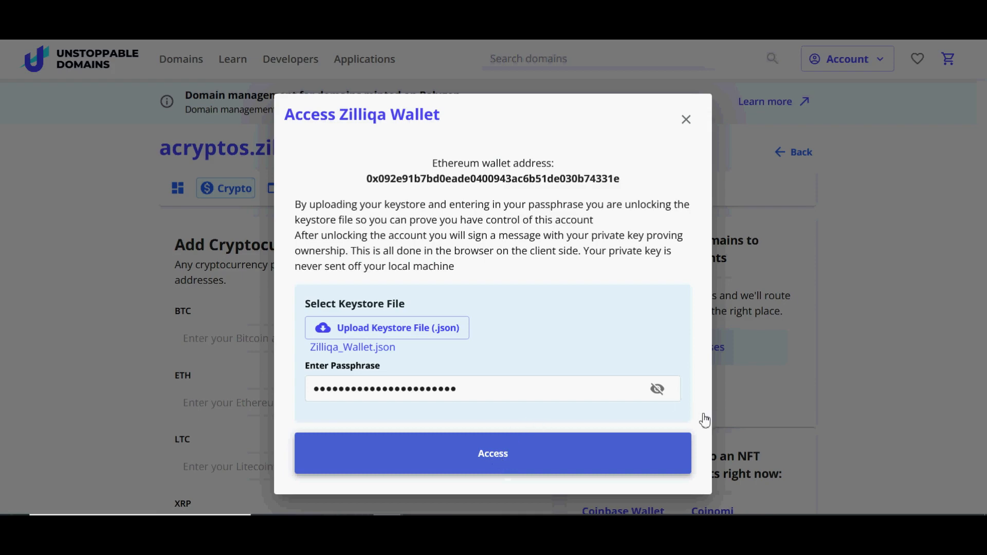
click(492, 453)
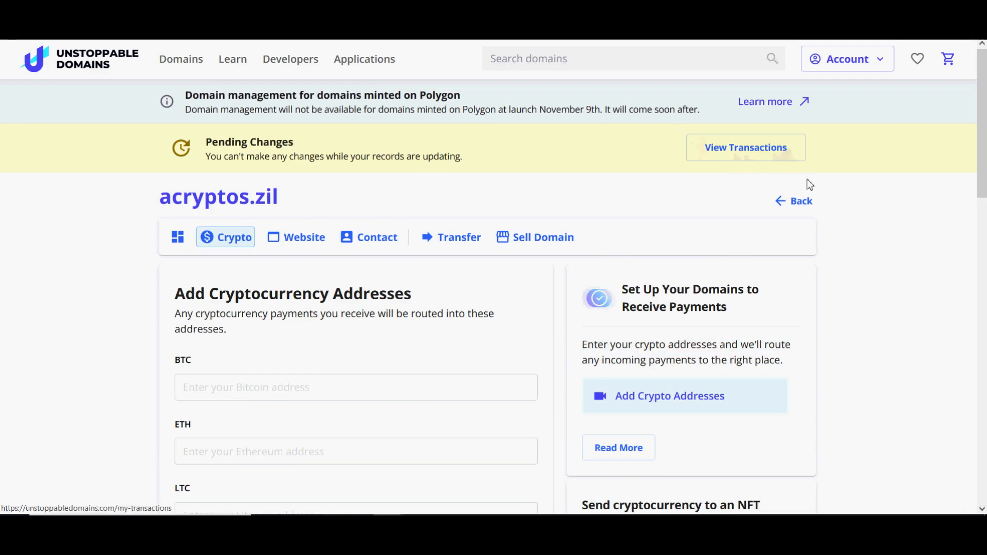
scroll(down, 3)
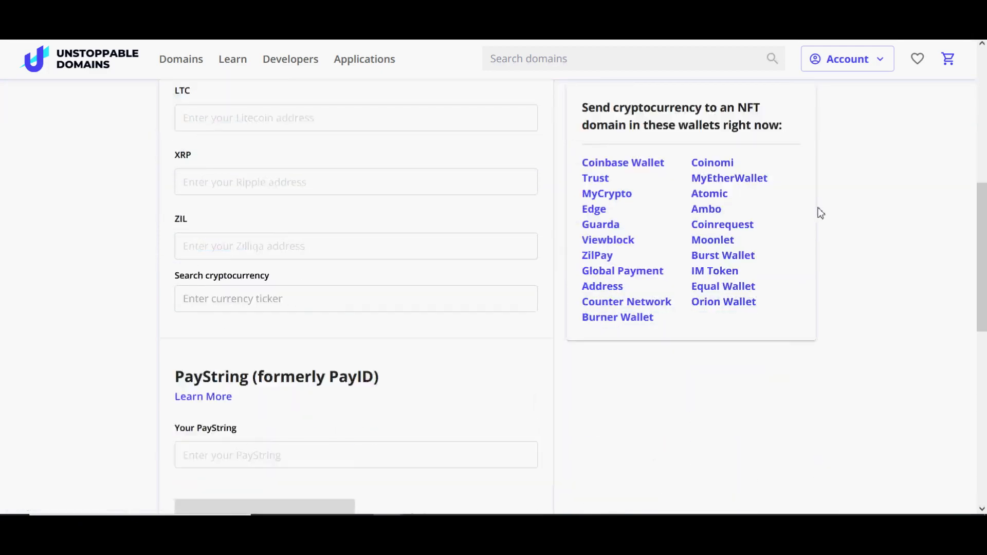